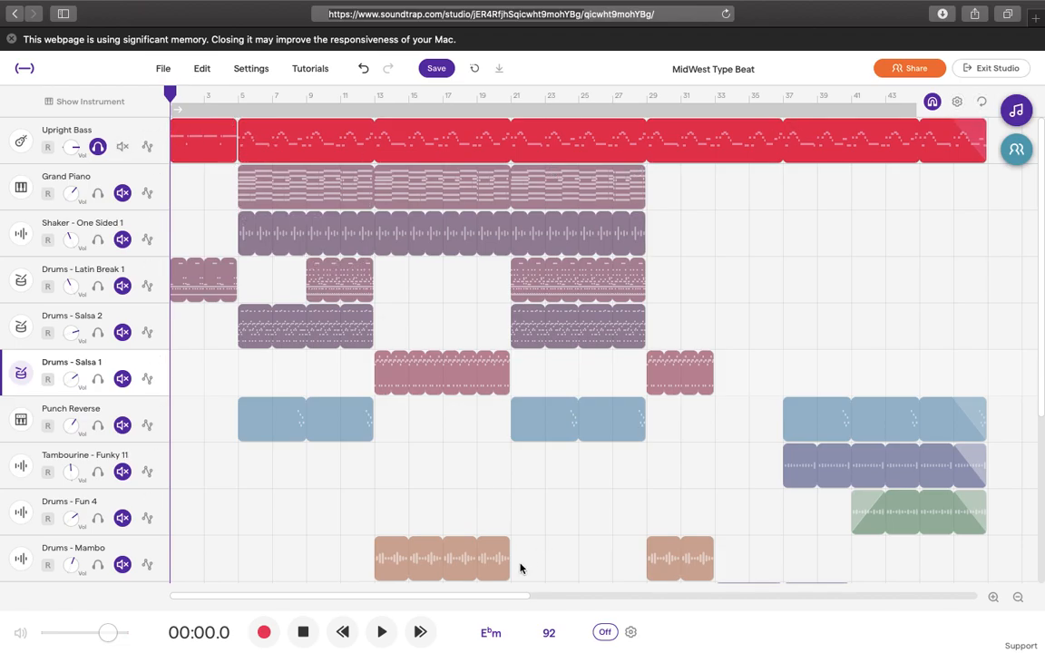
Start playback from 00:00 so the full arrangement runs to about 0:31
left_click(381, 631)
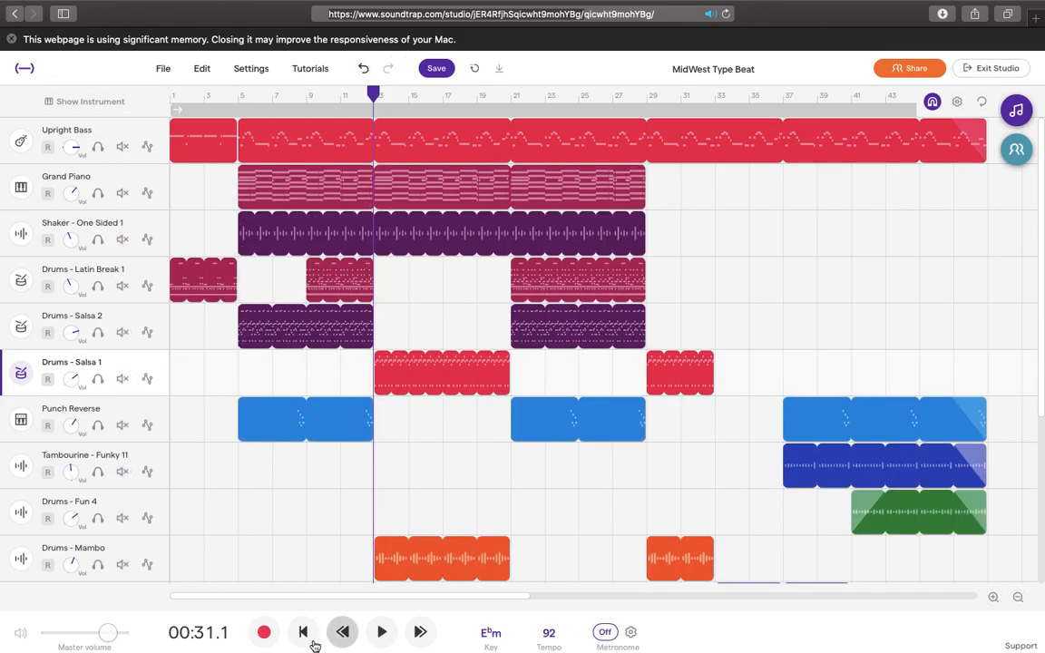
Stop playback at about 0:31 before soloing the Upright Bass
left_click(303, 632)
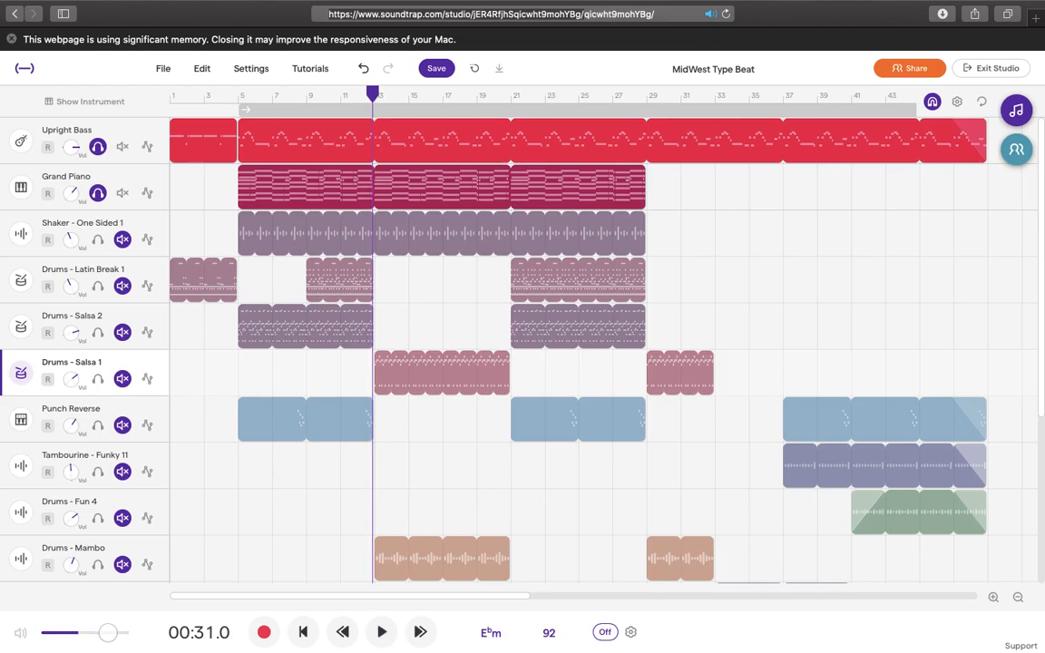
Clear the Upright Bass solo so every track is audible again
left_click(121, 145)
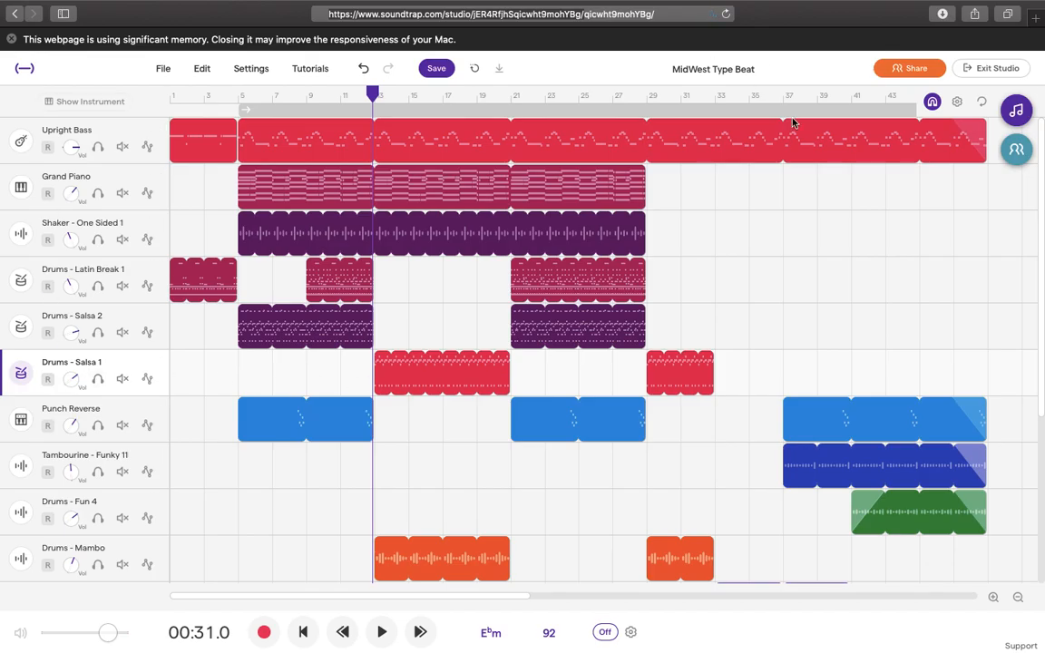
mouse_move(359, 288)
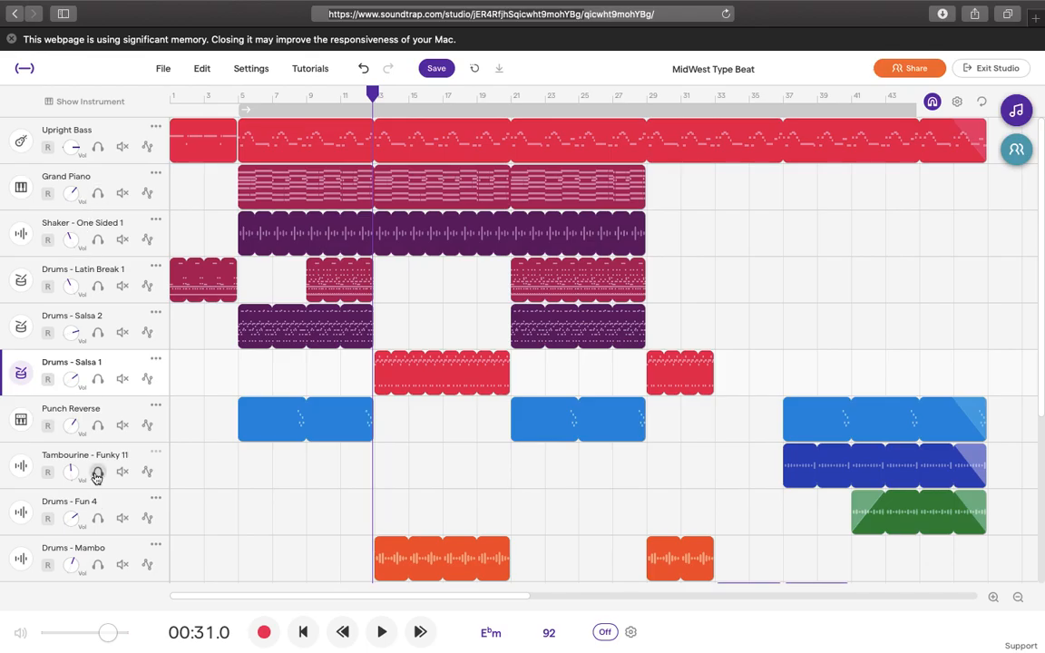
mouse_move(221, 432)
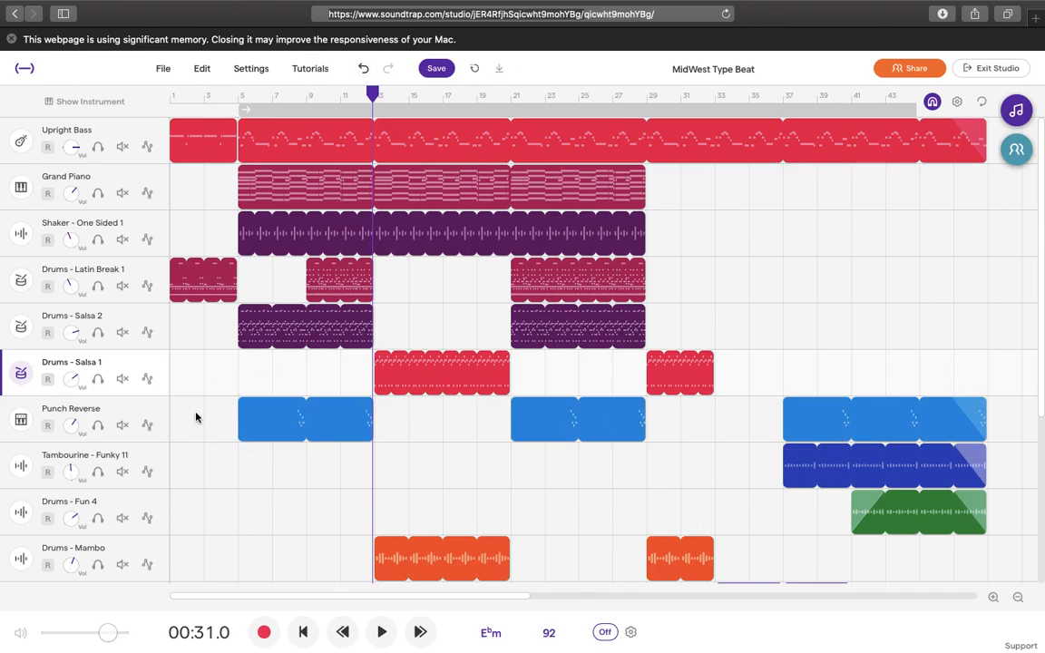
mouse_move(436, 519)
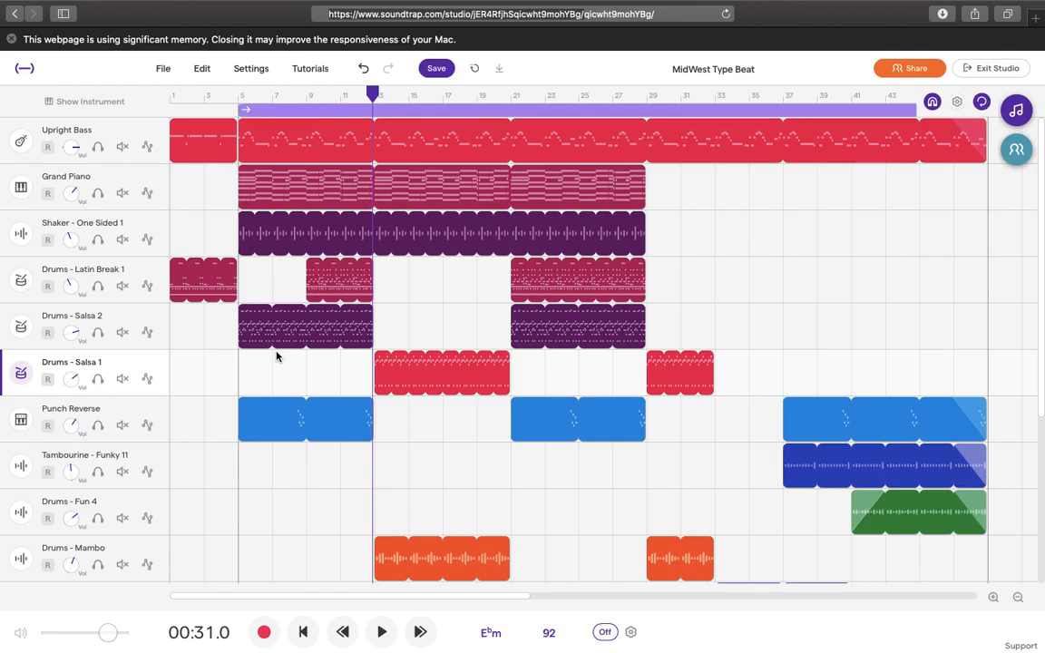
mouse_move(233, 526)
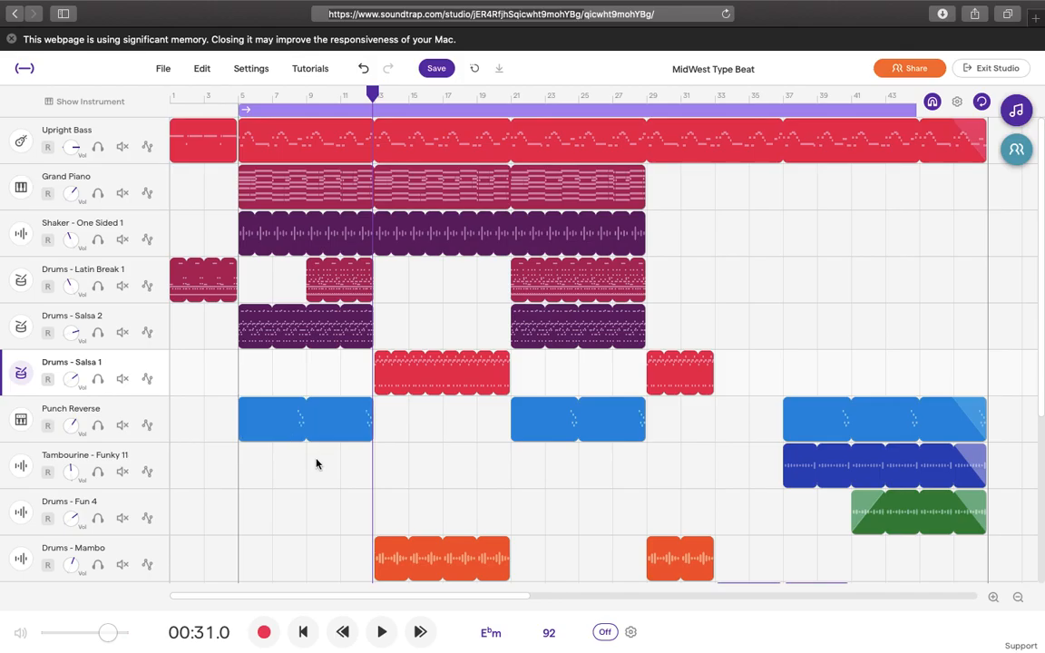
Move the playhead to the loop start at 0:10.4
left_click(381, 632)
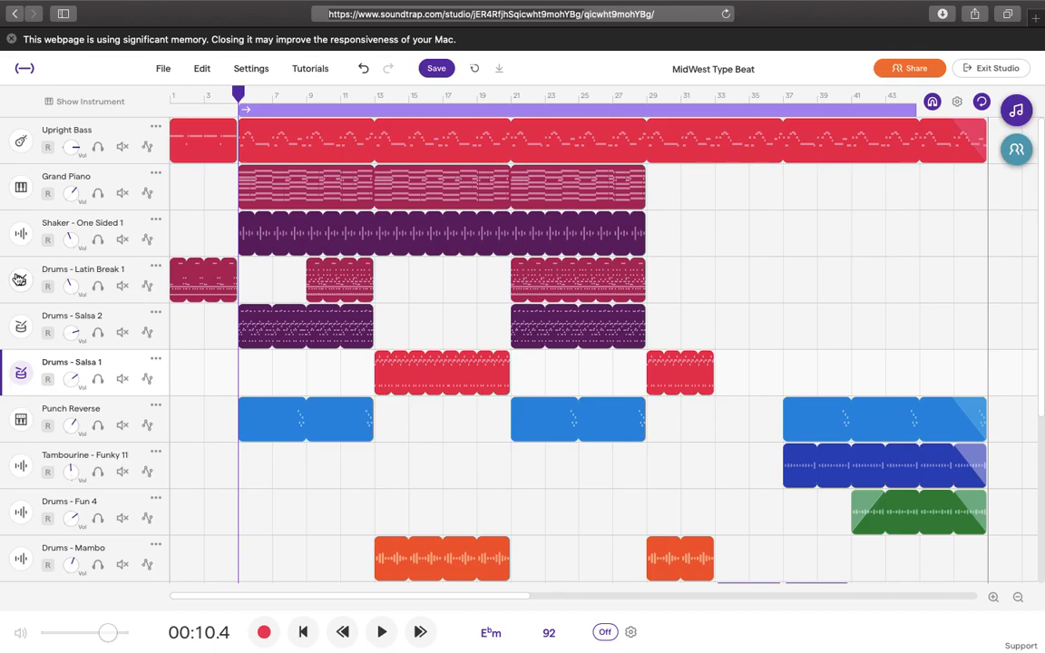
mouse_move(98, 289)
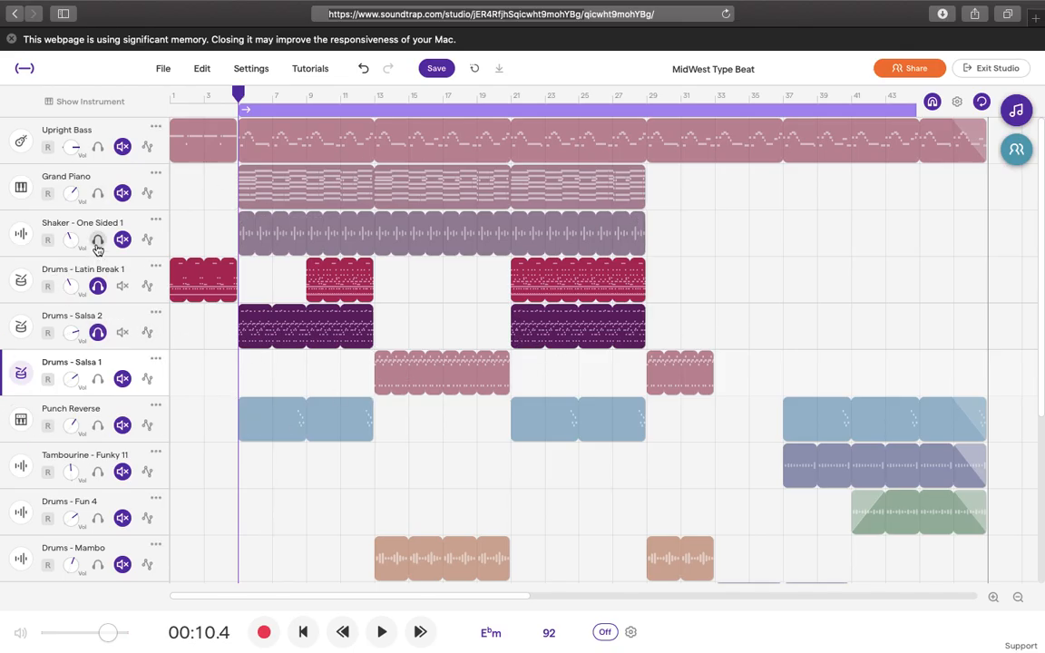
Solo Shaker - One Sided 1 with the drums, then clear all percussion solos
left_click(122, 240)
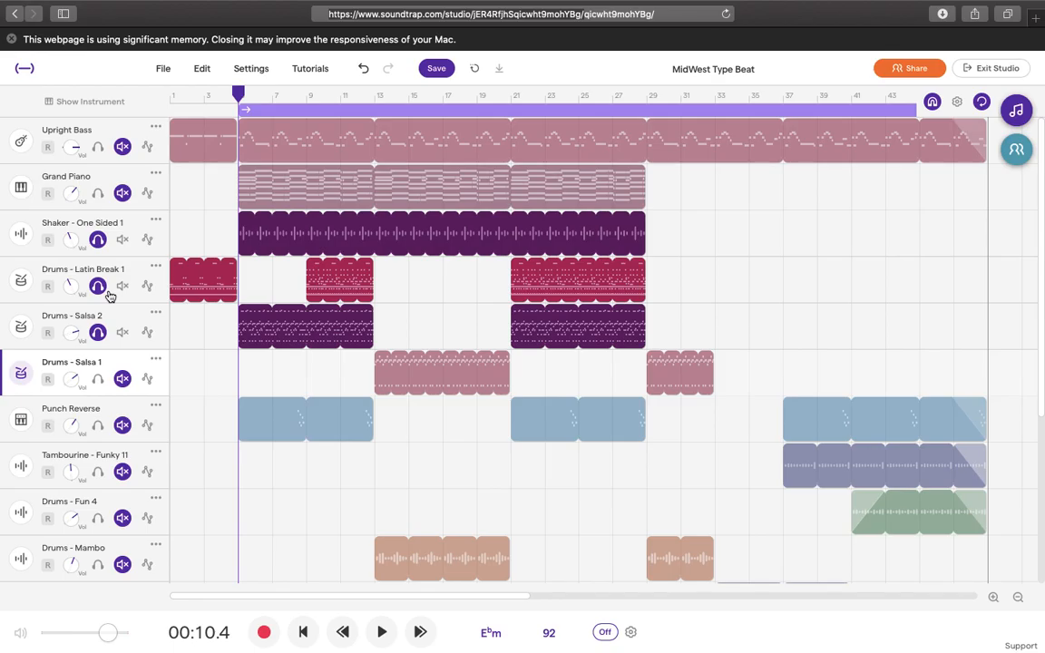
left_click(381, 632)
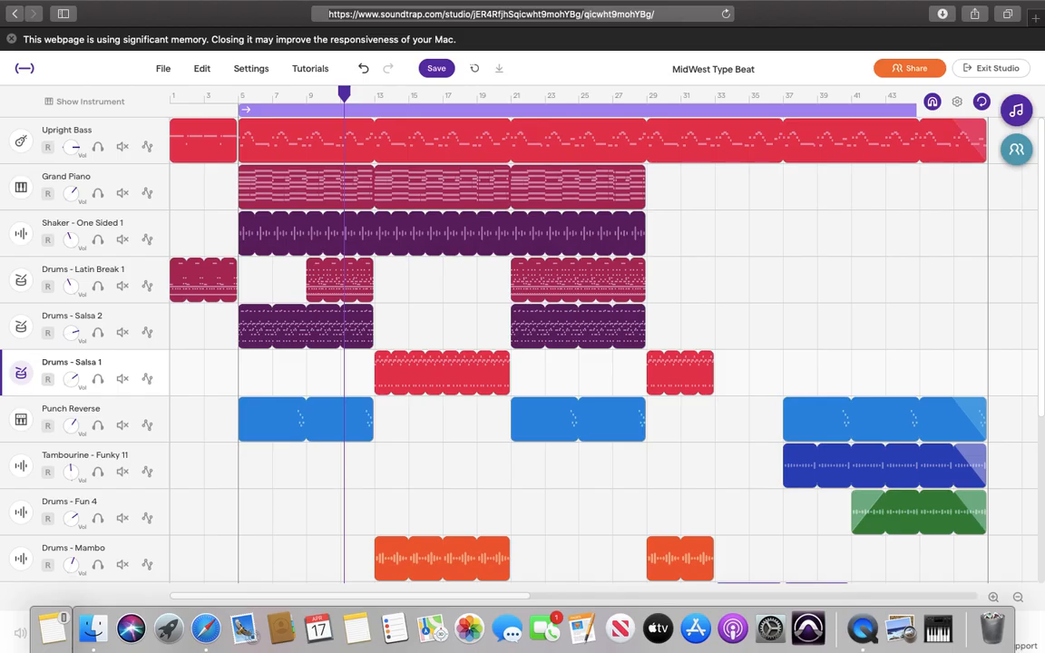
mouse_move(695, 628)
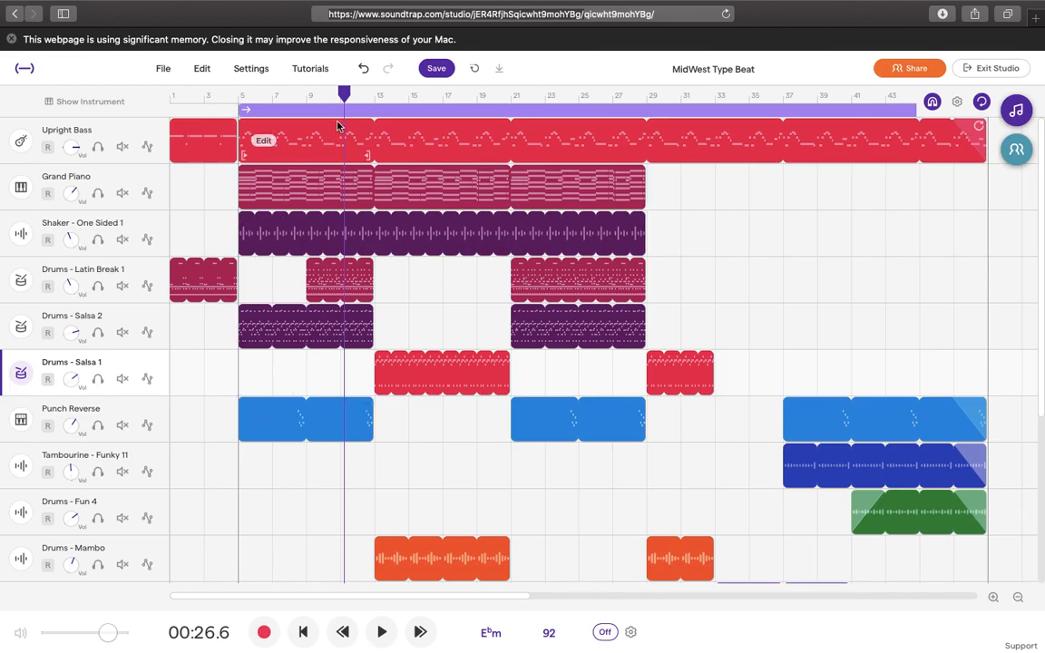
Move the playhead to about 0:15.6 and play the looped section to 0:22
left_click(274, 95)
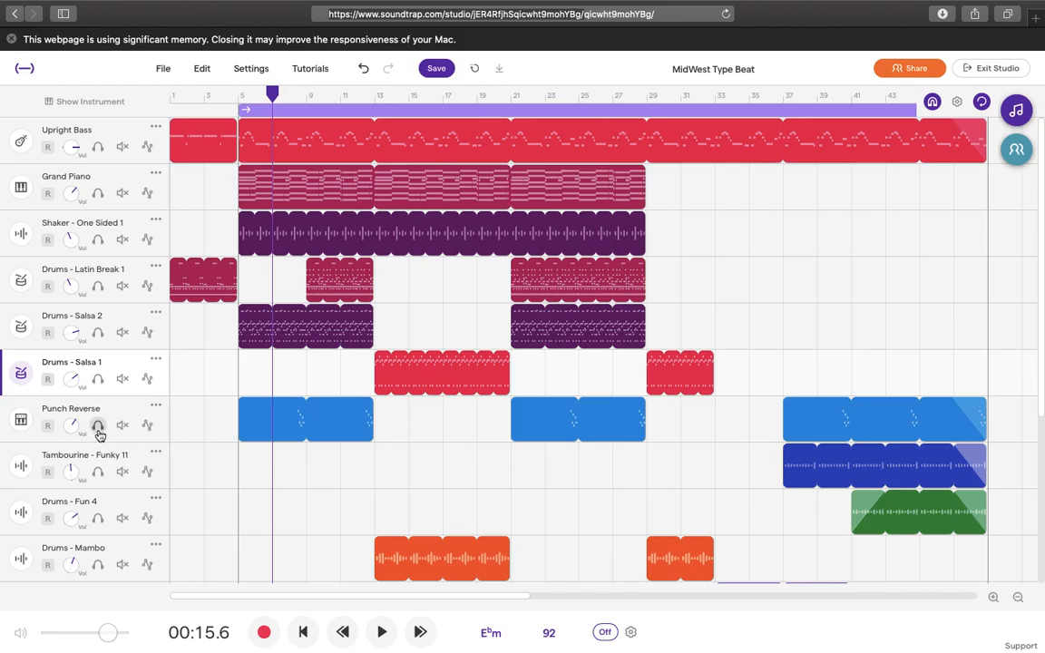
mouse_move(372, 394)
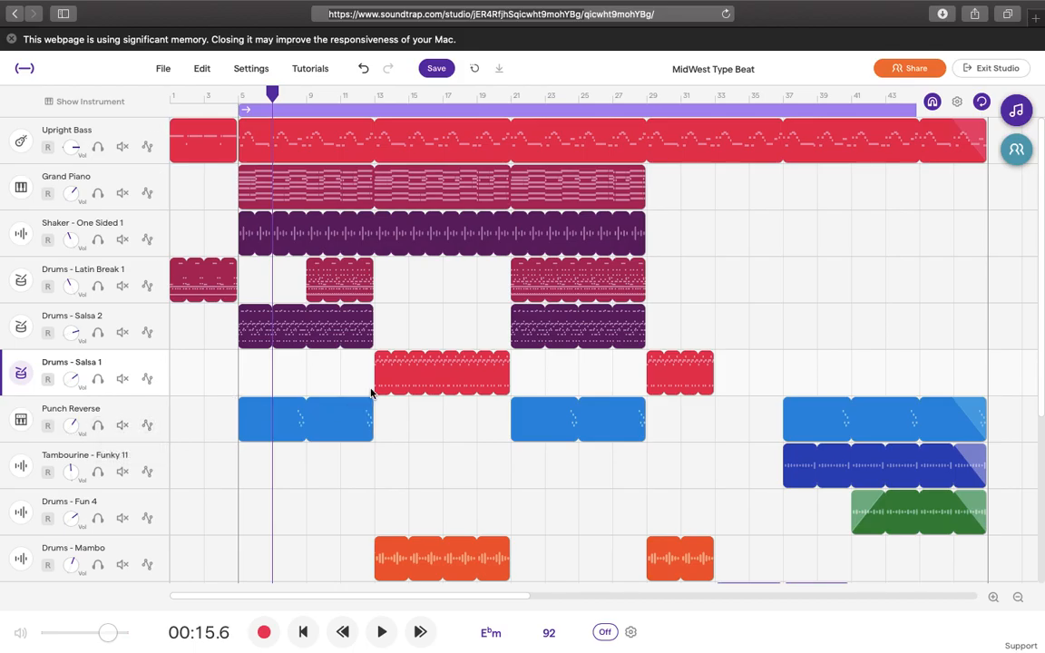
mouse_move(386, 446)
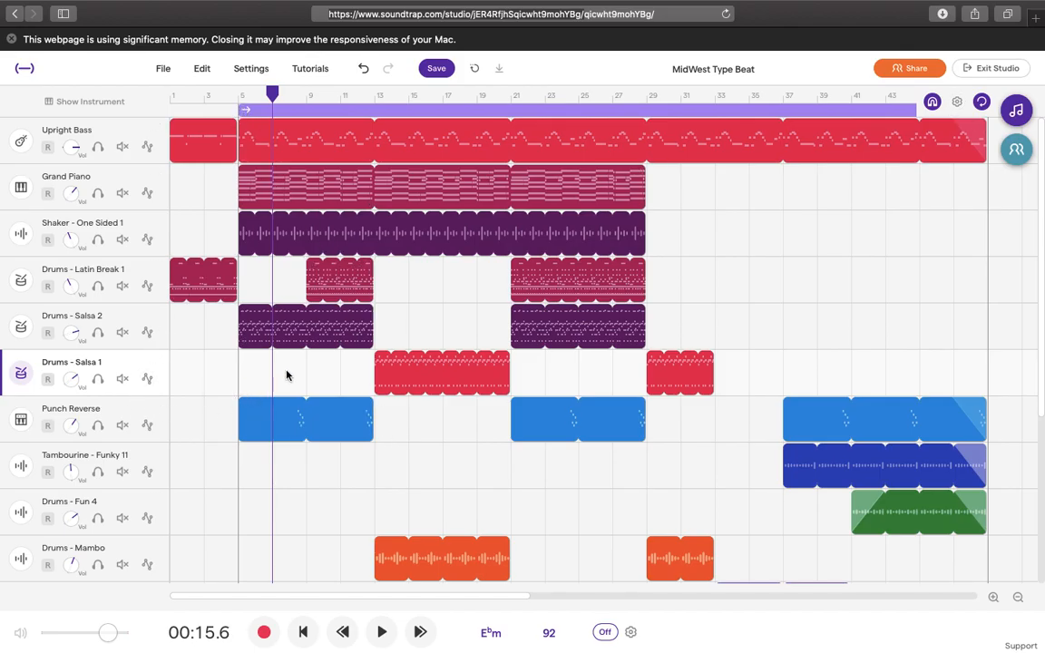
left_click(382, 632)
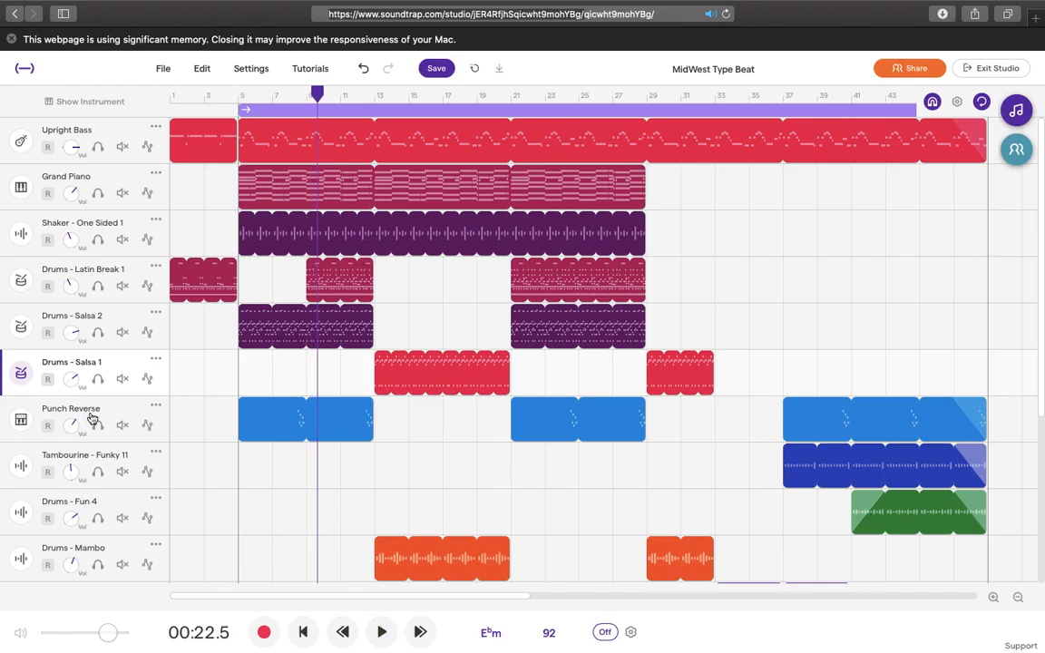
Solo Punch Reverse and play it alone from about 0:15.6
left_click(81, 419)
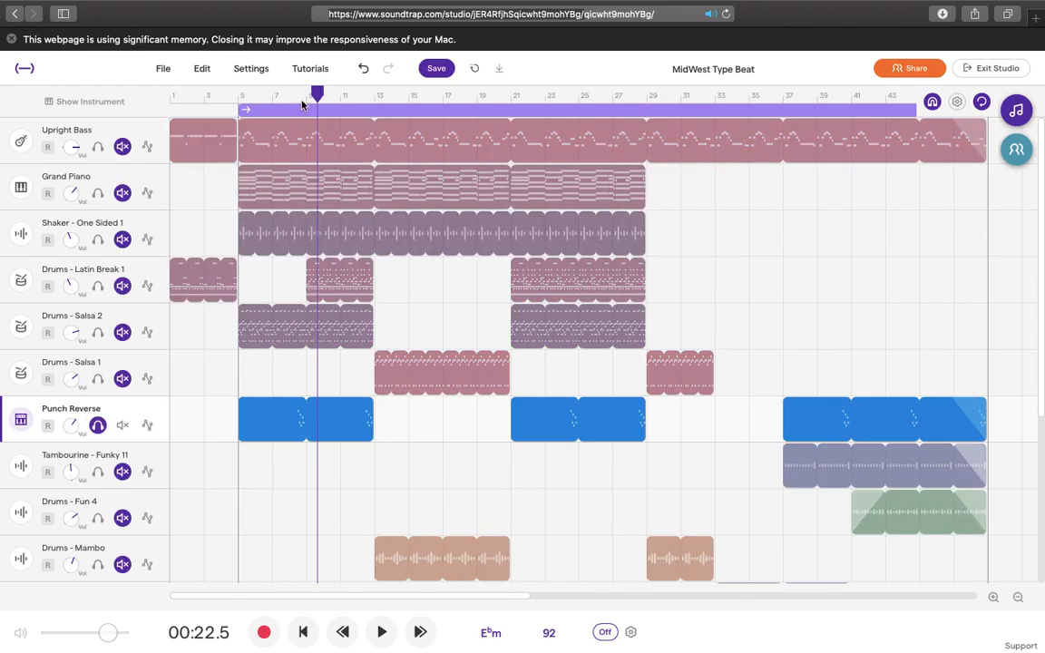
left_click(272, 95)
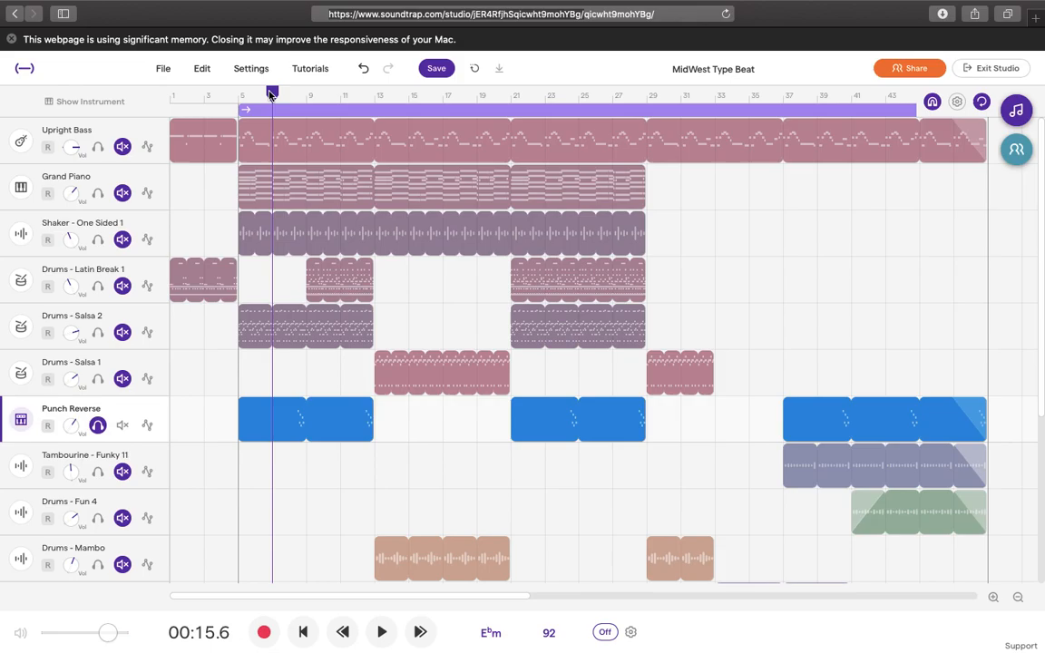
left_click(381, 631)
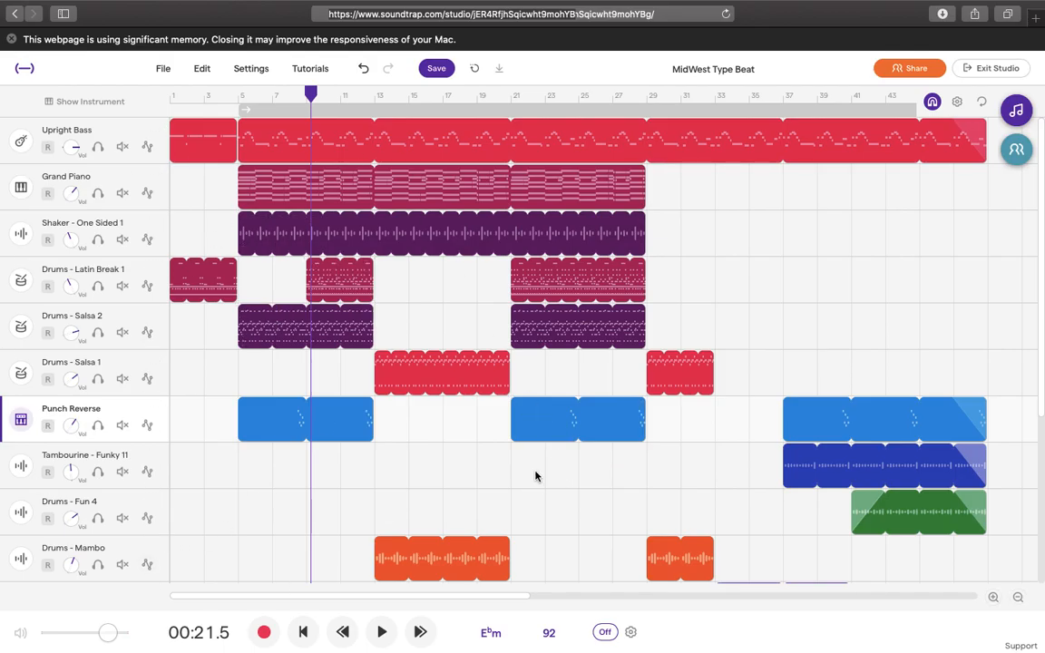
mouse_move(403, 319)
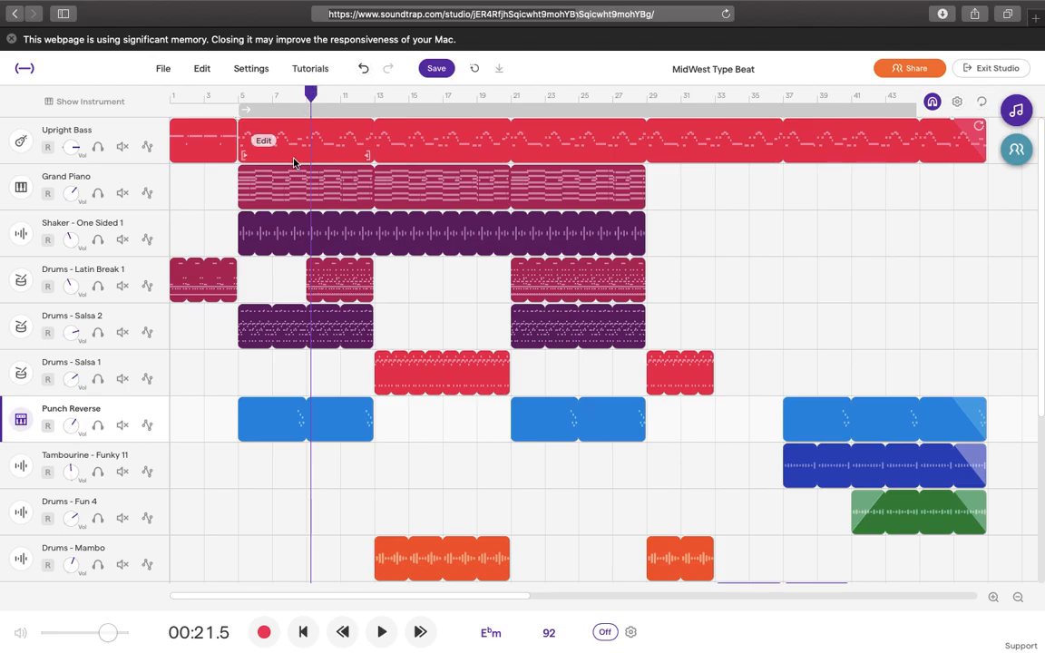
mouse_move(464, 140)
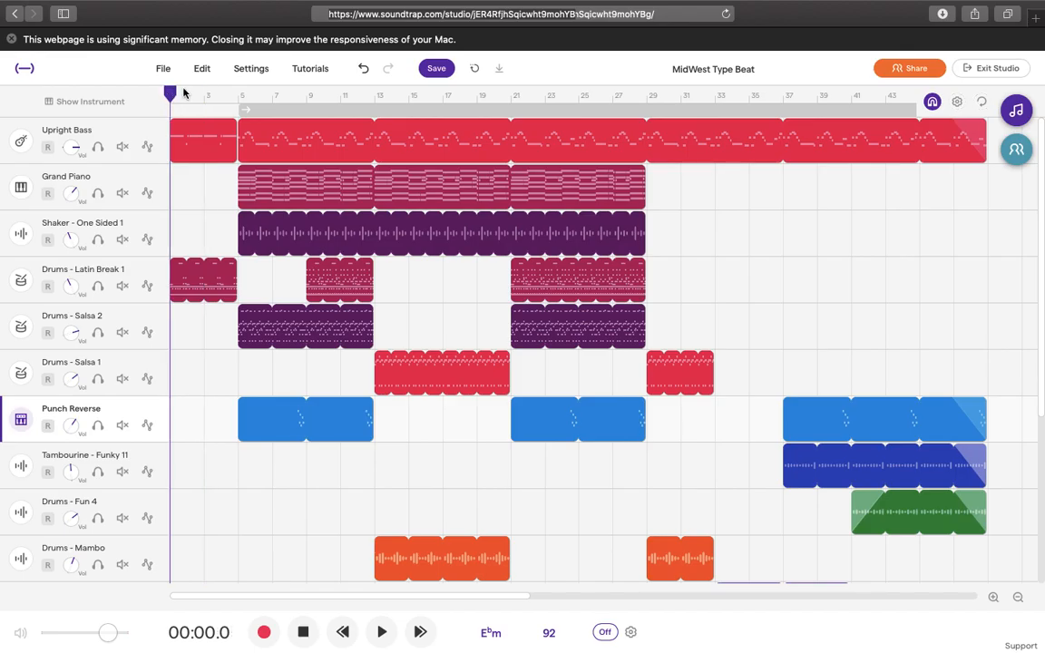
Jump the playhead ahead to about 1:02.6 around bar 23
left_click(504, 109)
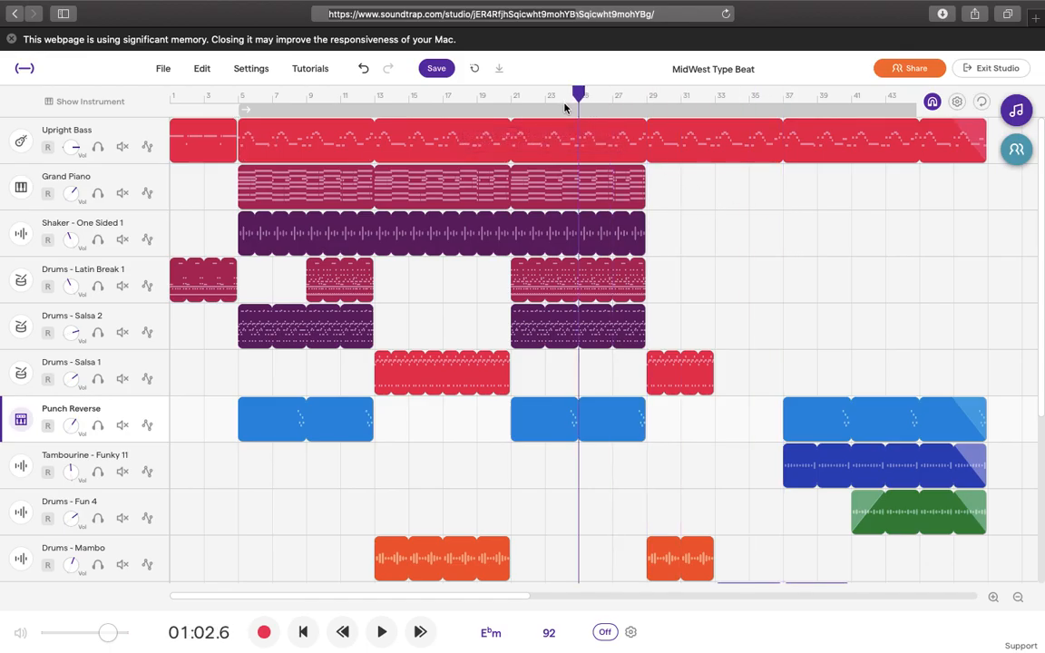
Move the playhead to 1:13 and play the alto saxophone section, scrolling the track list
left_click(544, 95)
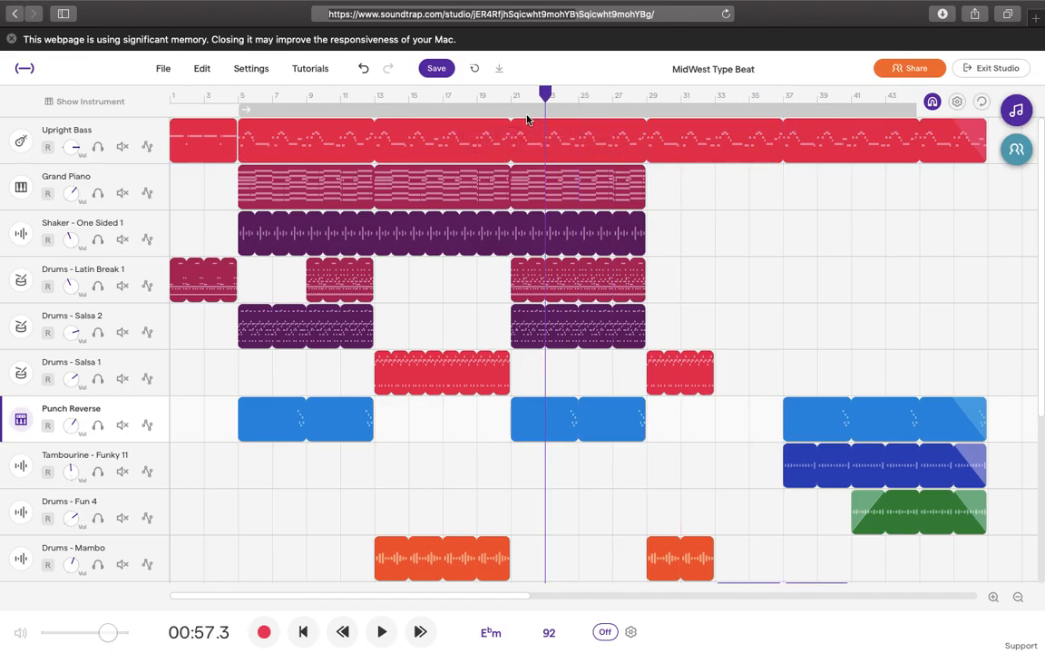
left_click(647, 94)
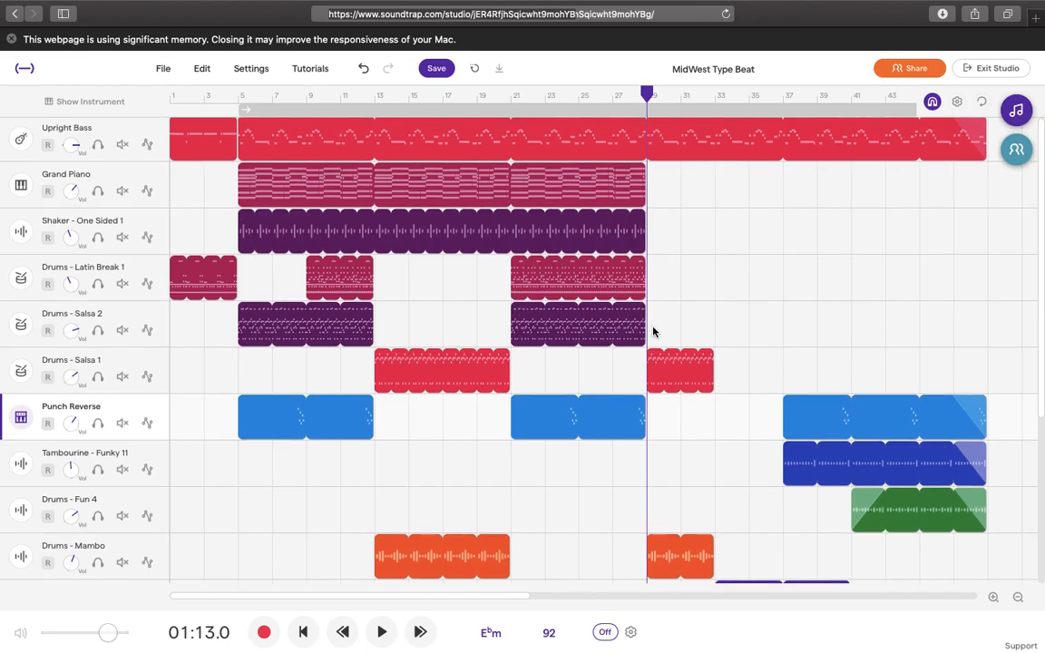
scroll("down", 3)
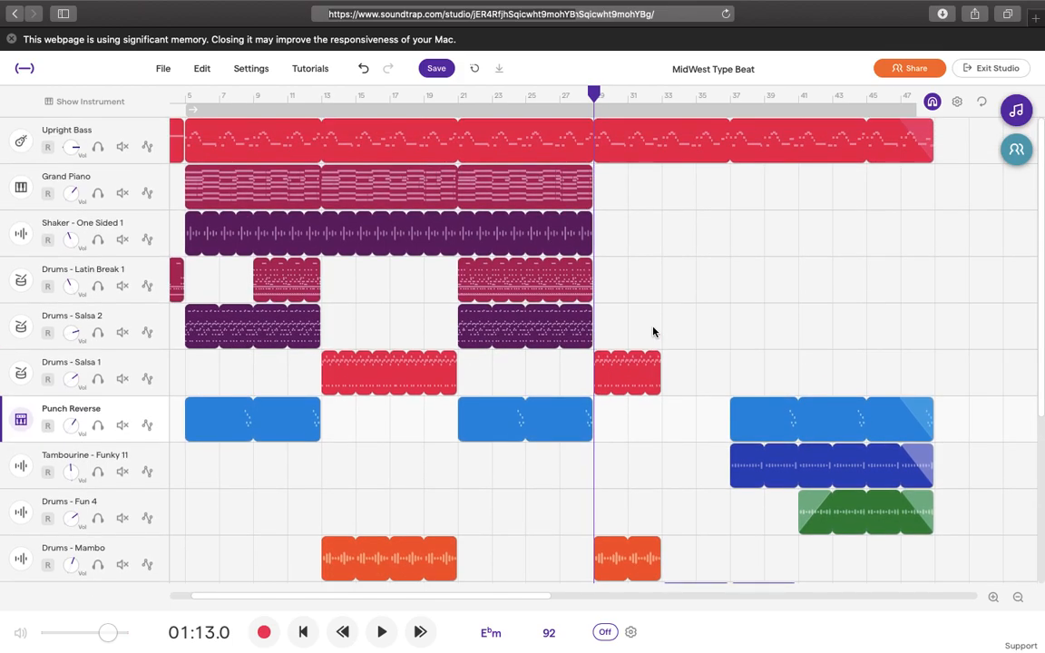
scroll("down", 3)
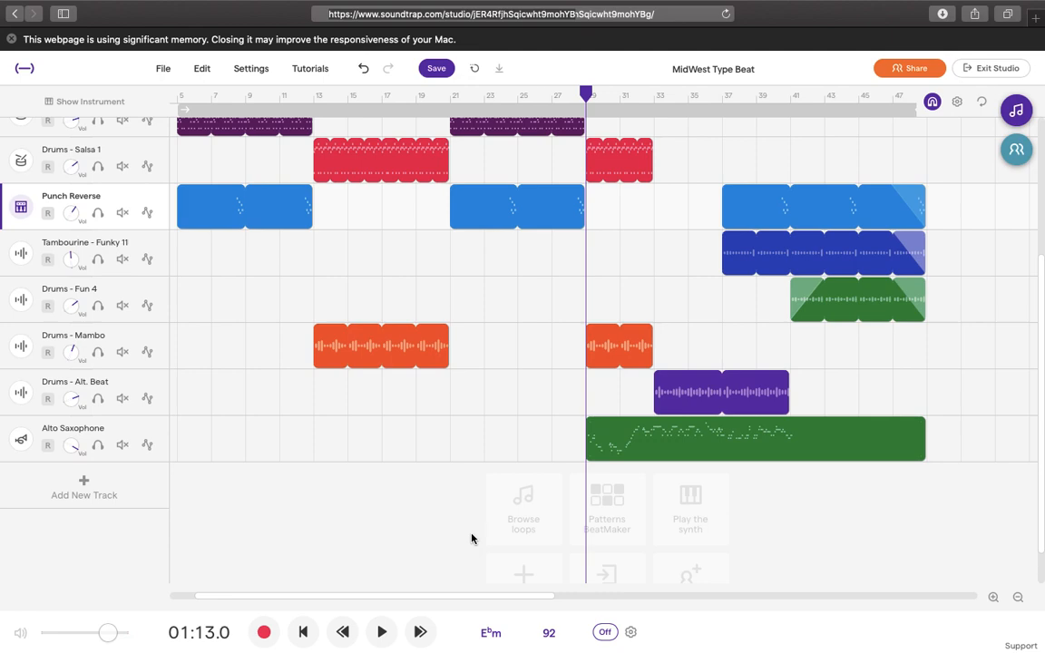
mouse_move(664, 141)
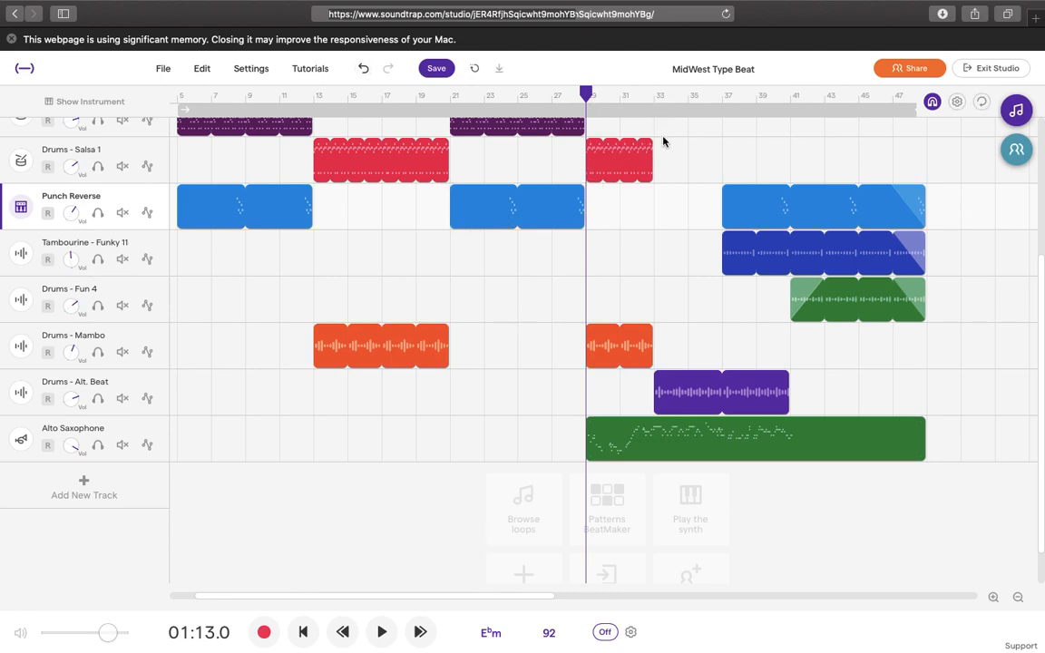
mouse_move(659, 236)
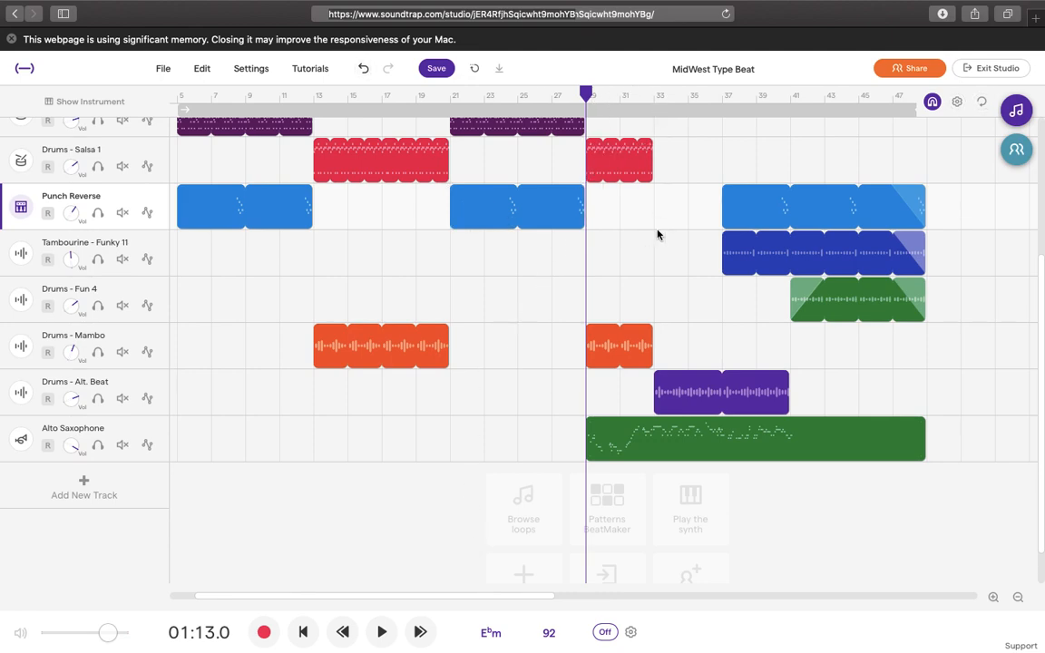
scroll("down", 3)
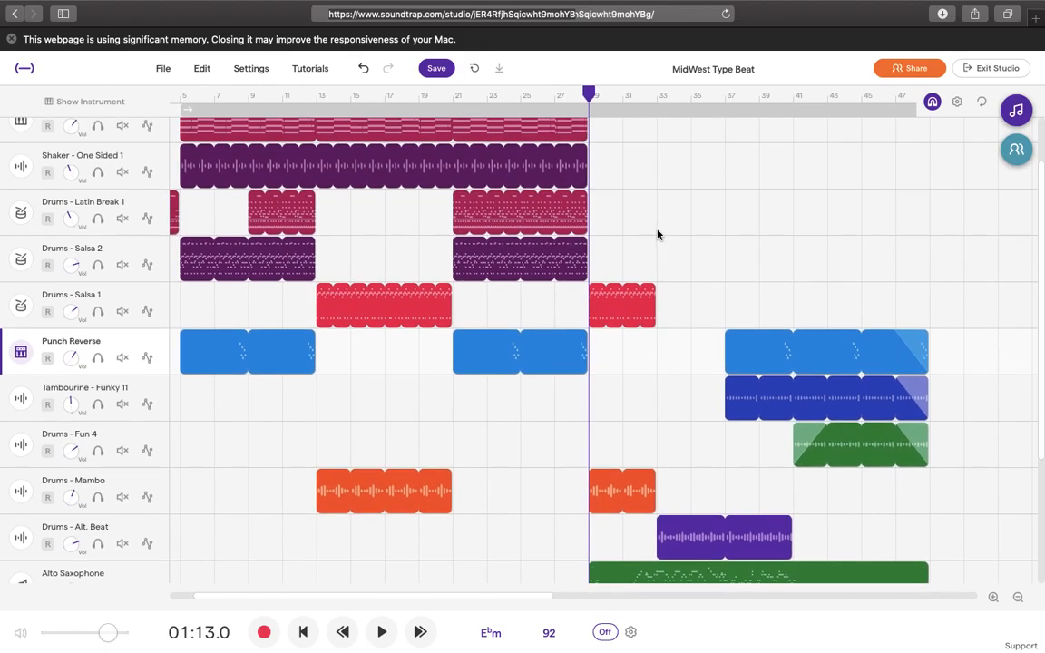
left_click(381, 632)
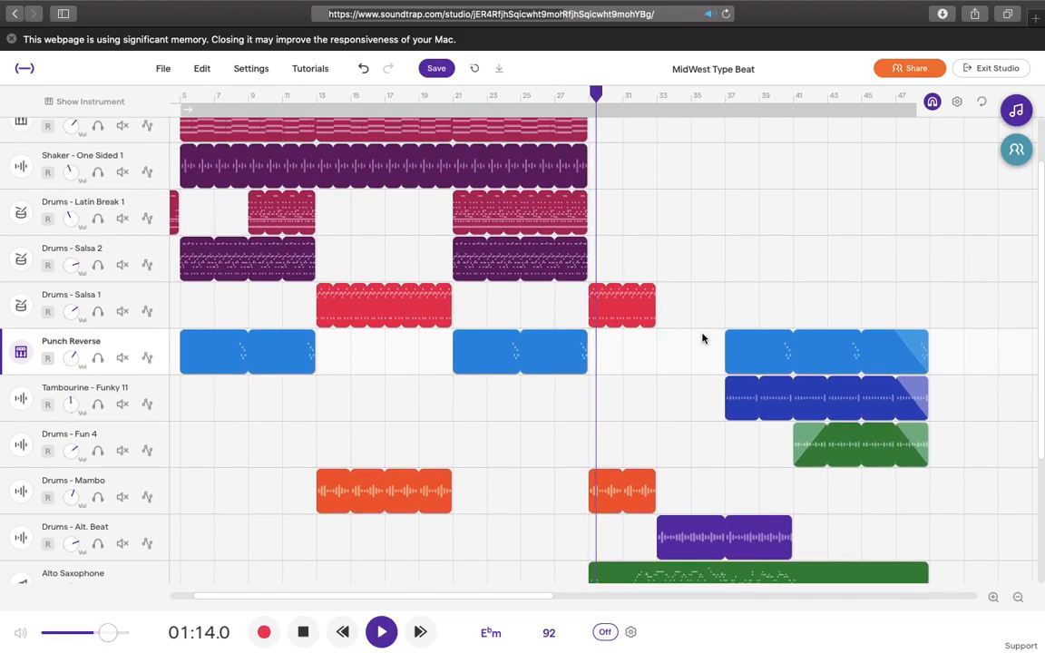
scroll("down", 3)
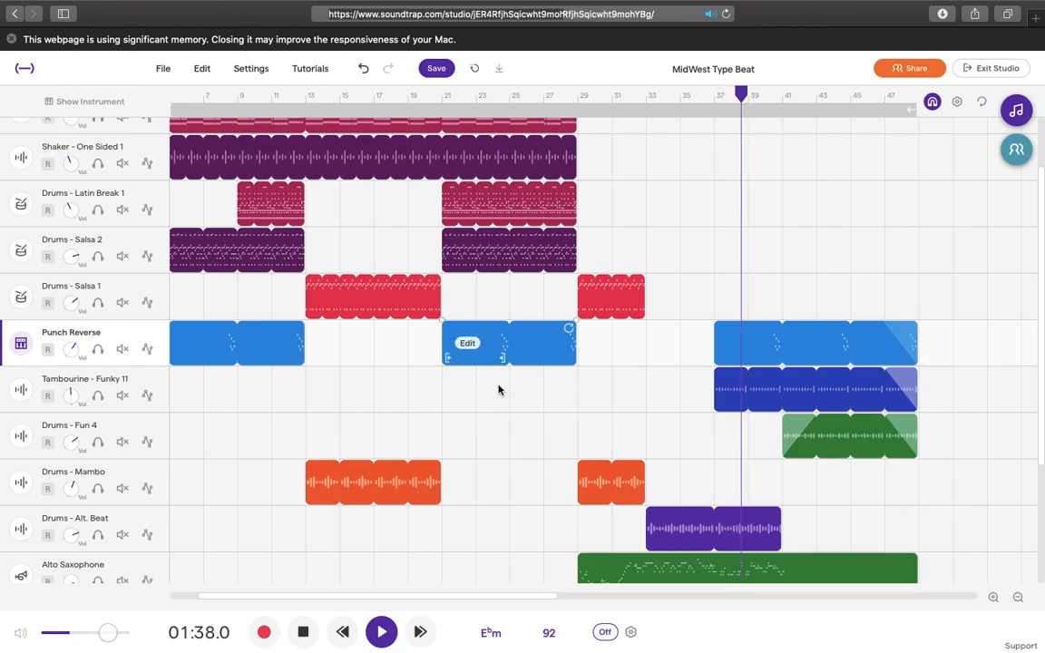
Scroll through the tracks while the closing bars play out to 1:54.7
scroll("down", 3)
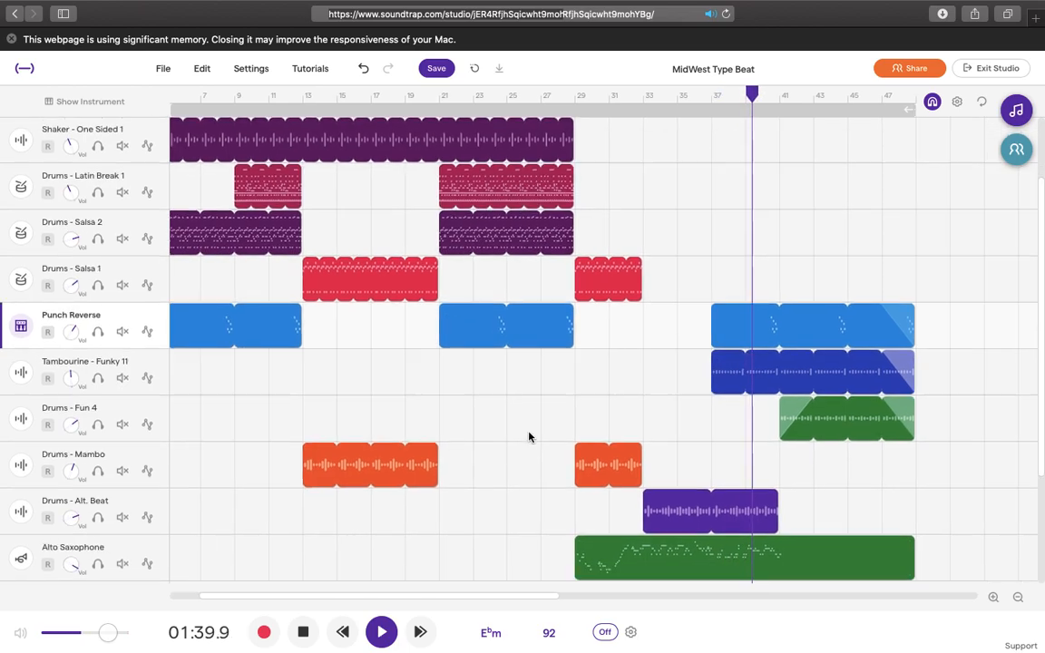
scroll("down", 3)
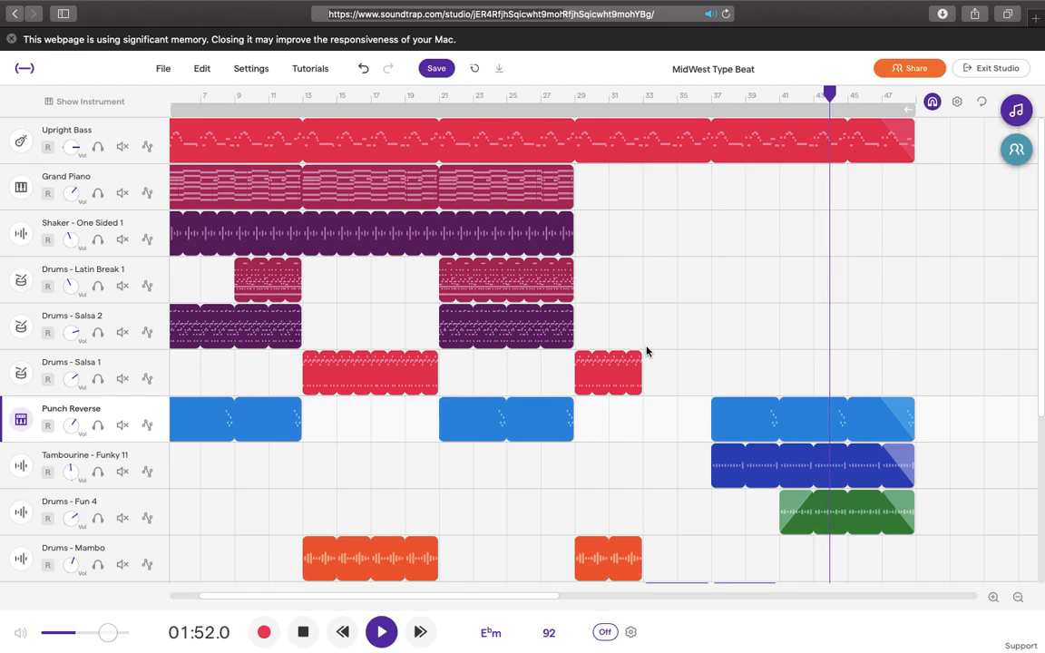
scroll("down", 3)
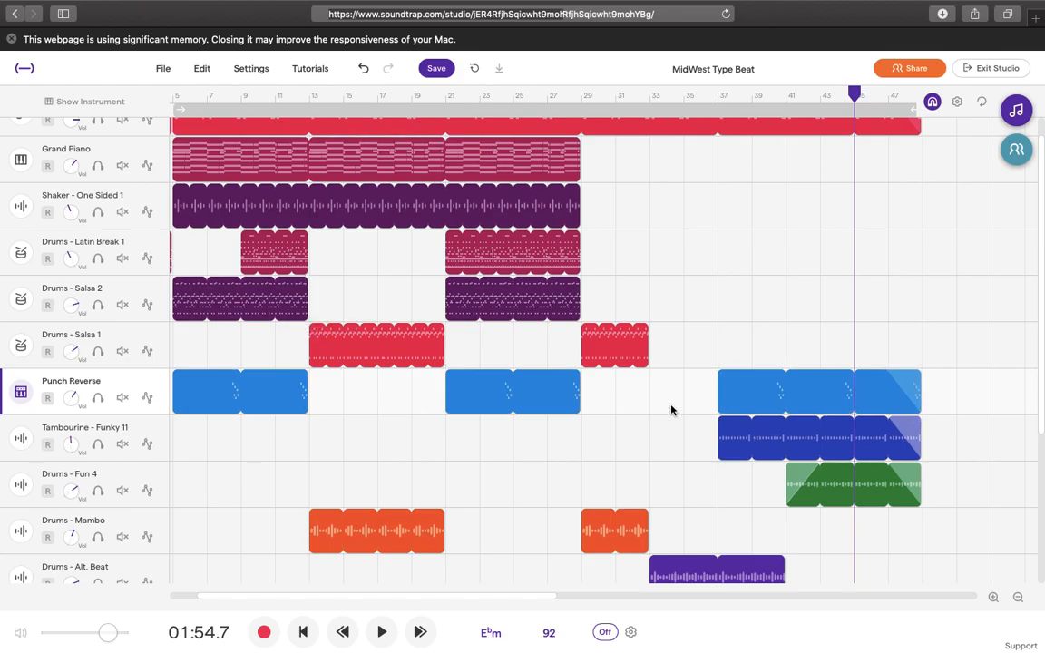
scroll("down", 3)
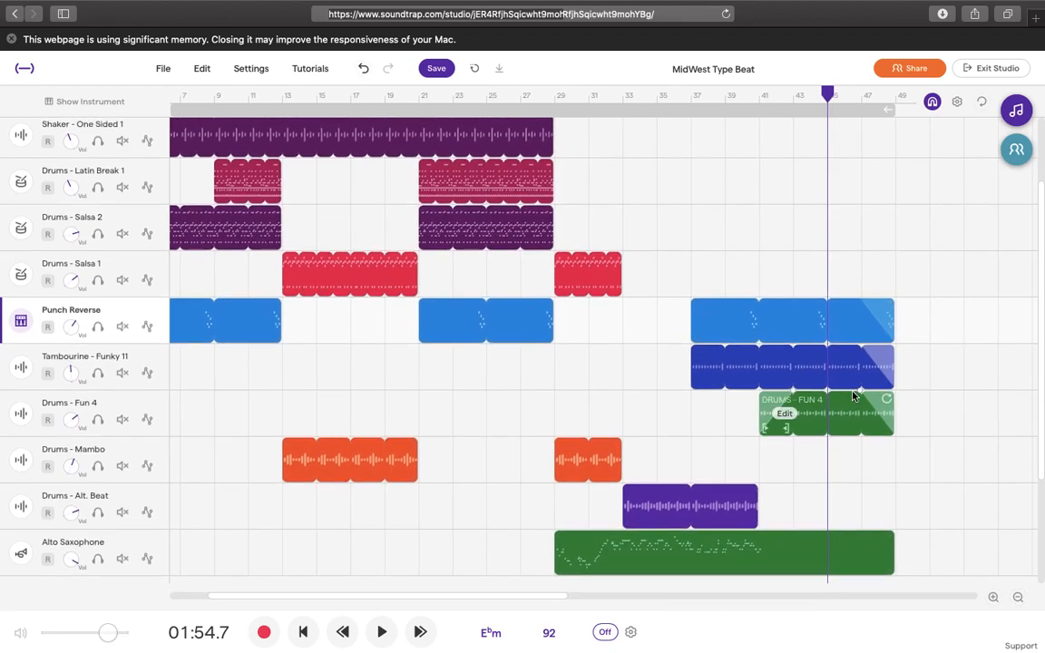
mouse_move(670, 369)
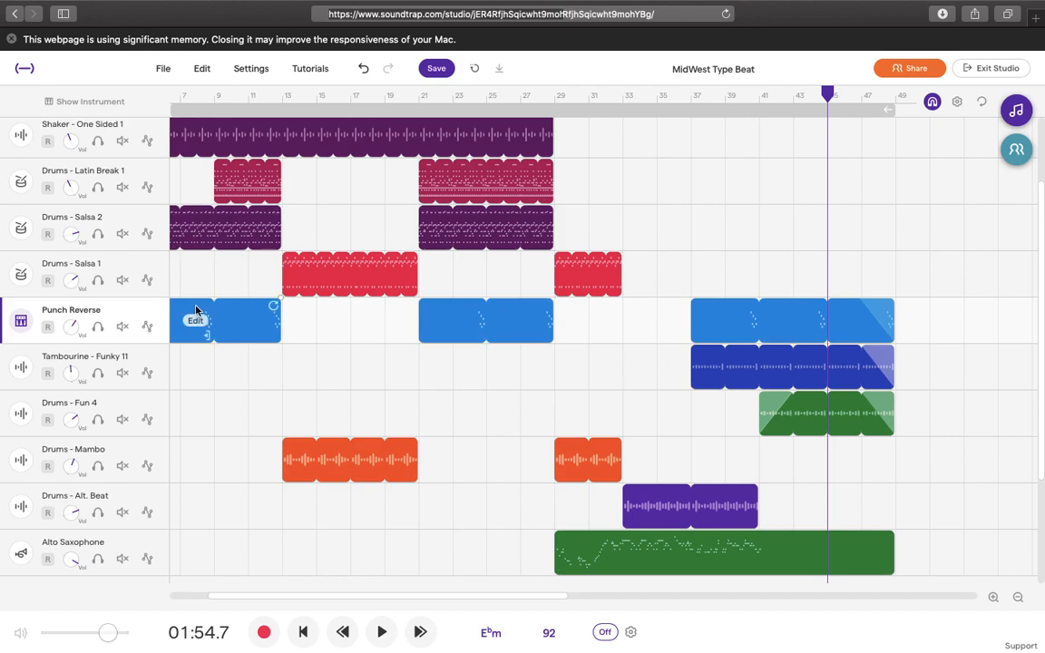
mouse_move(620, 414)
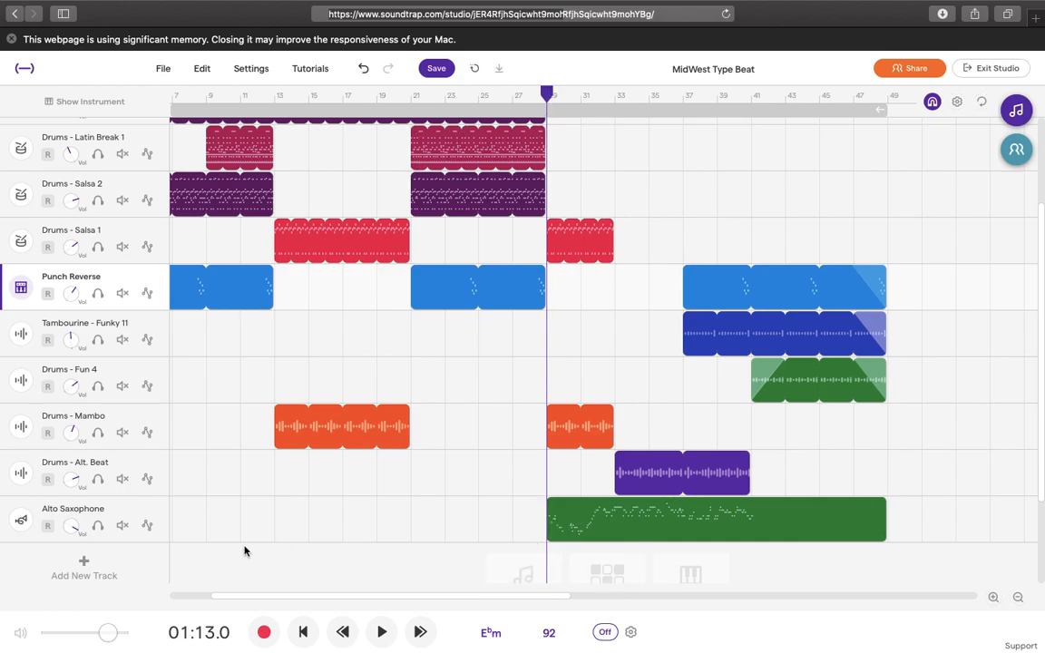
mouse_move(105, 517)
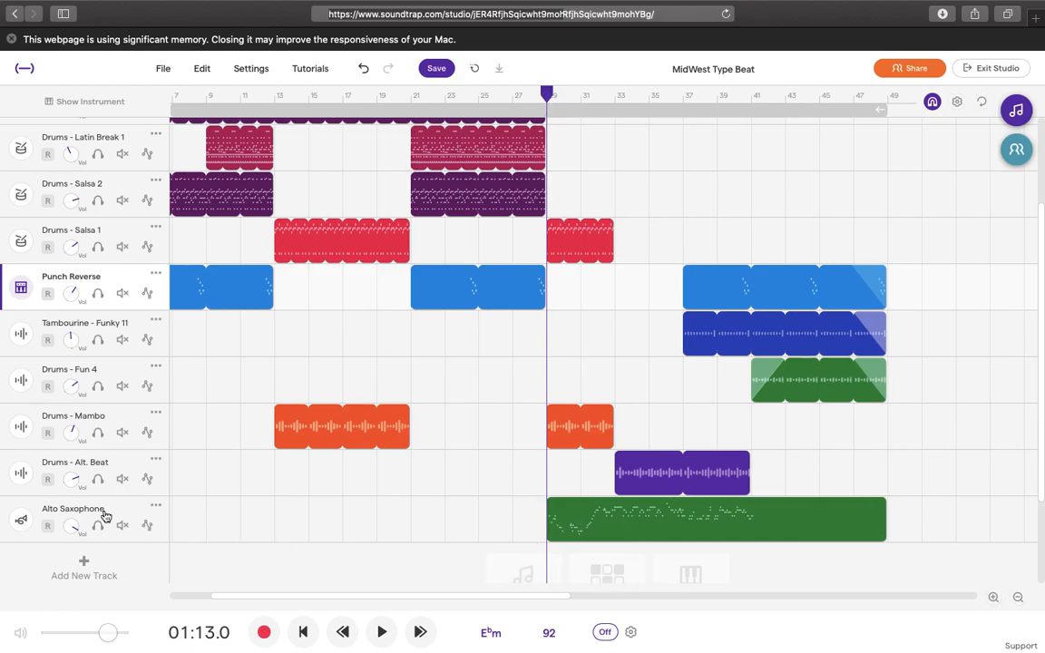
Return the playhead to 01:13.0 at the Alto Saxophone track start, scrolling the track list to review it
left_click(716, 519)
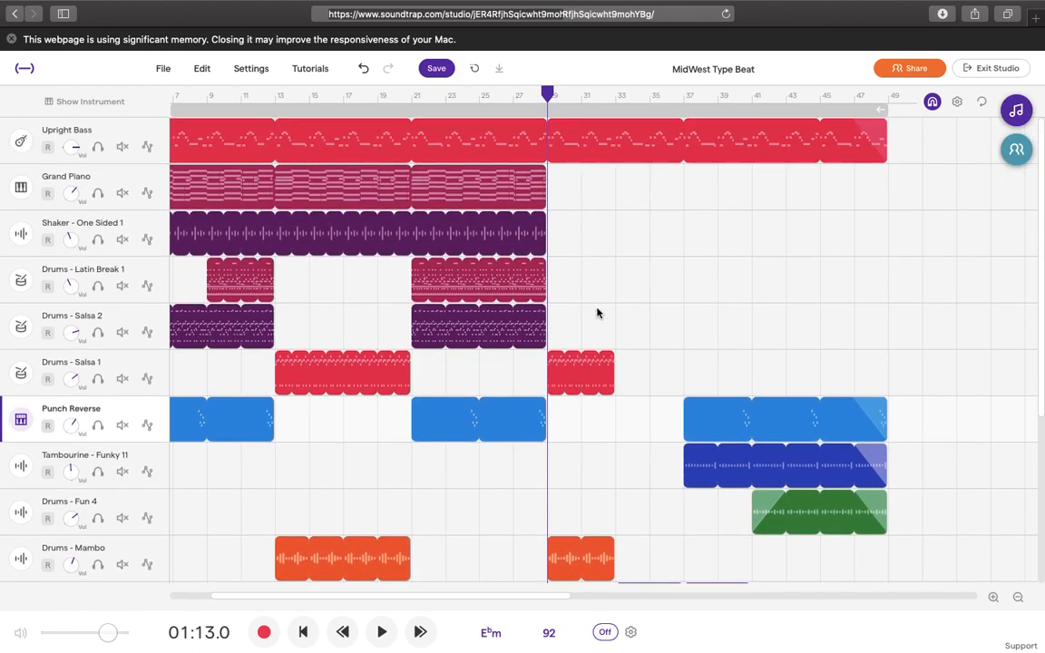
scroll("down", 3)
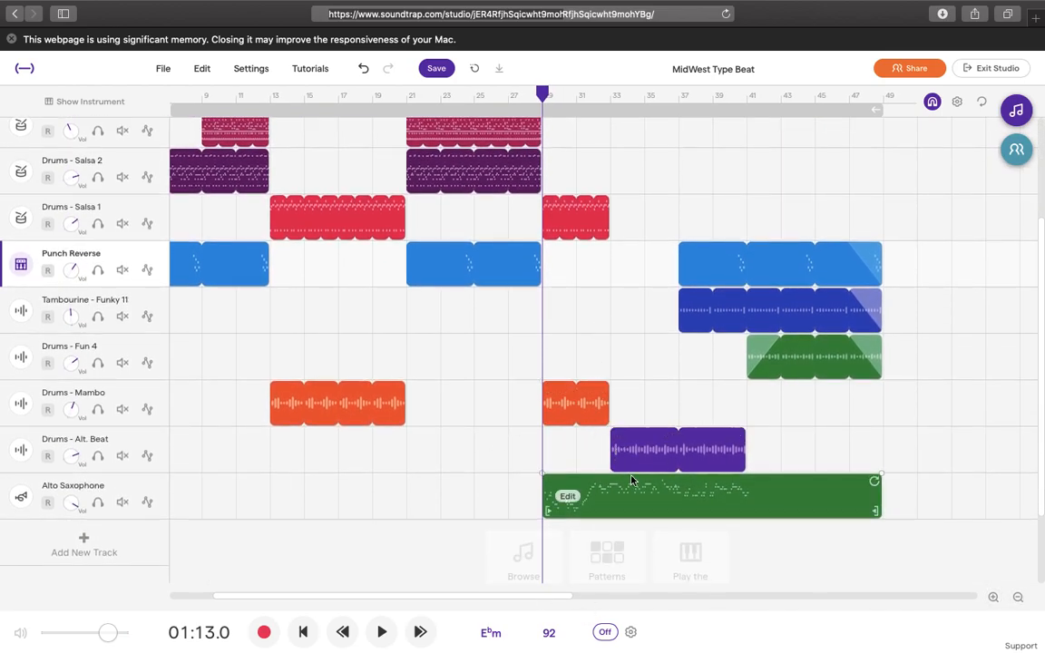
mouse_move(719, 515)
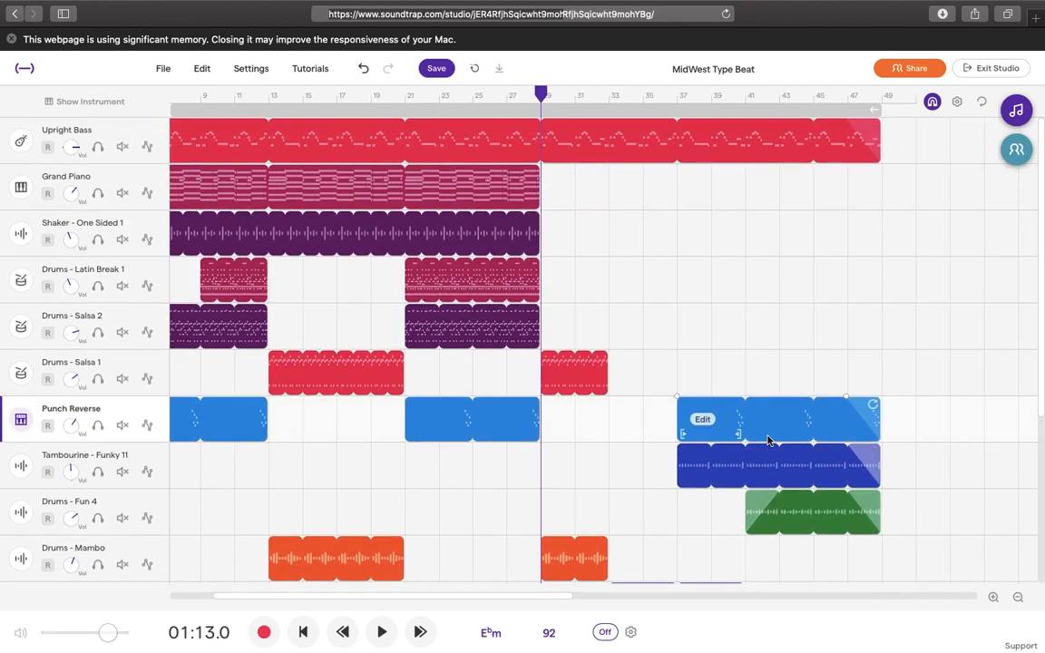
mouse_move(326, 120)
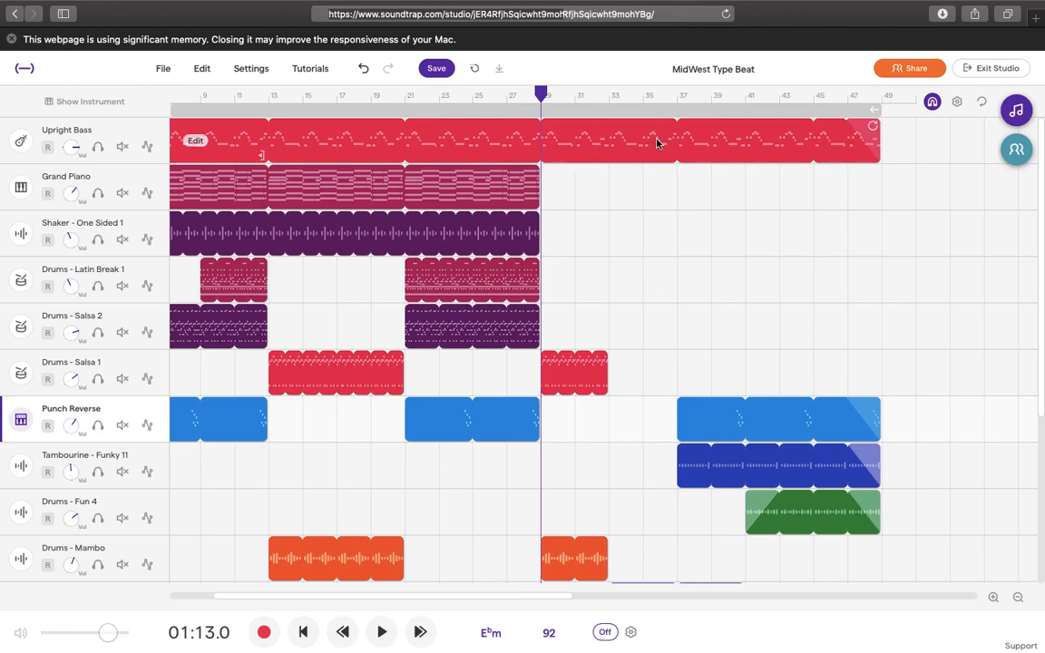
mouse_move(871, 138)
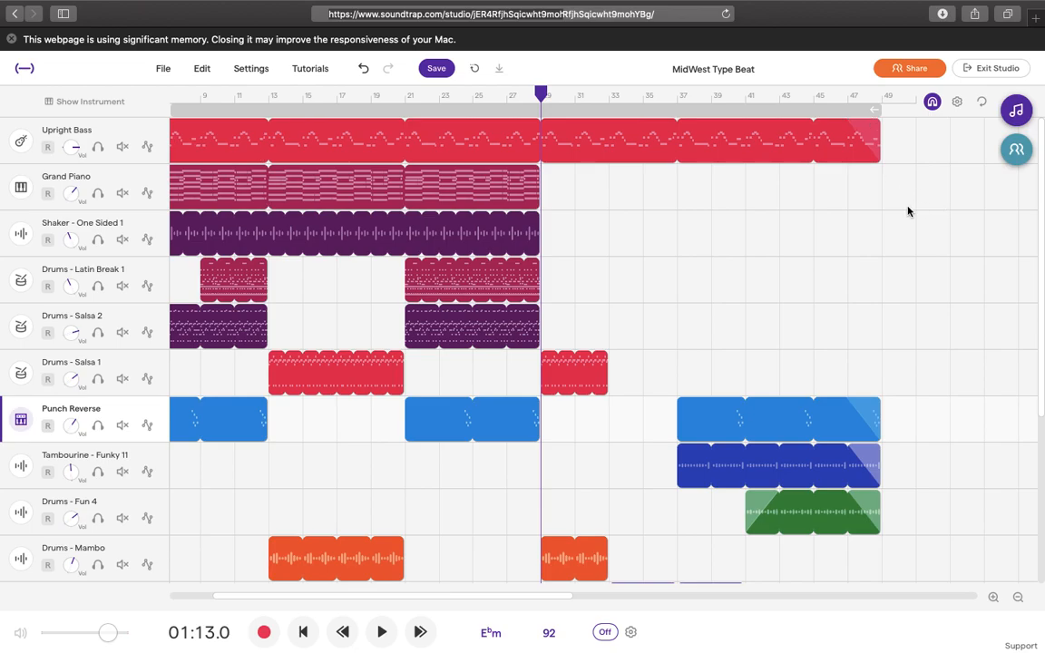
mouse_move(831, 214)
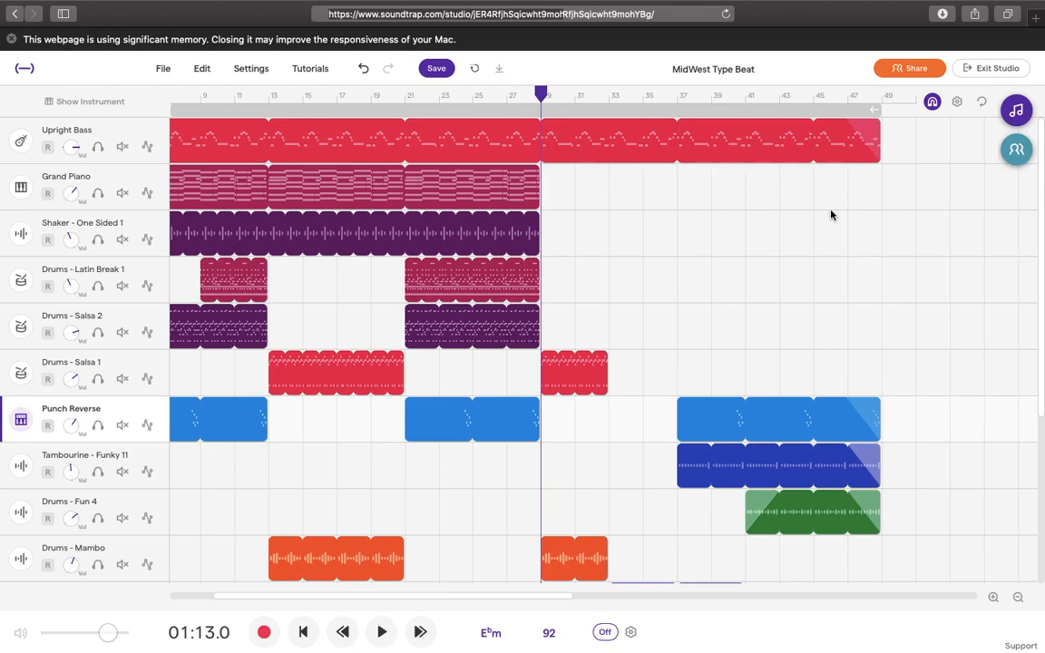
scroll("down", 3)
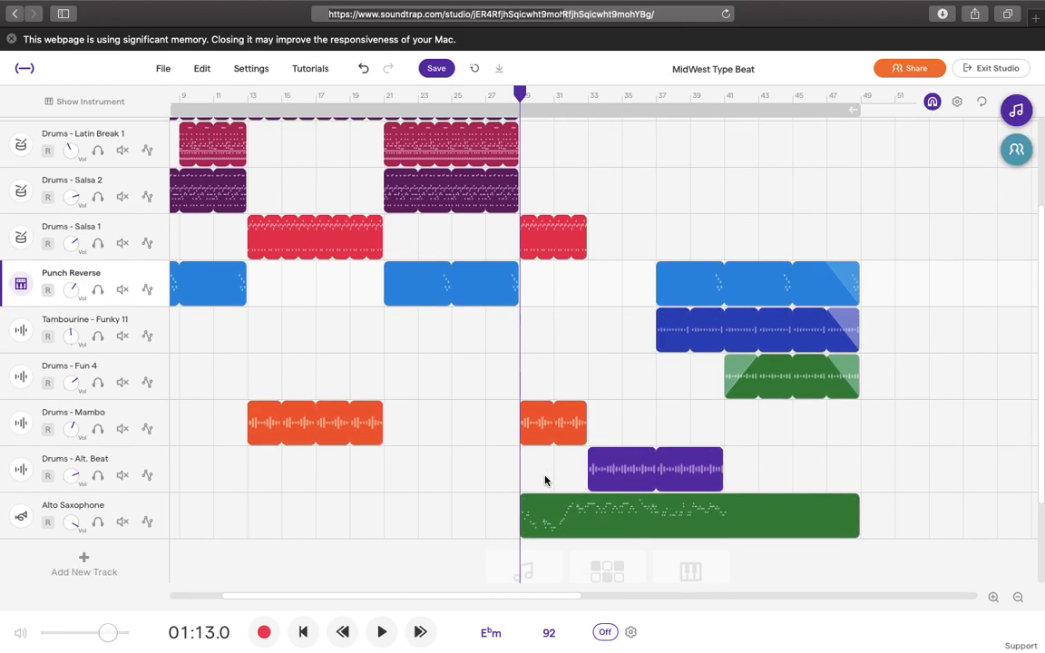
left_click(554, 423)
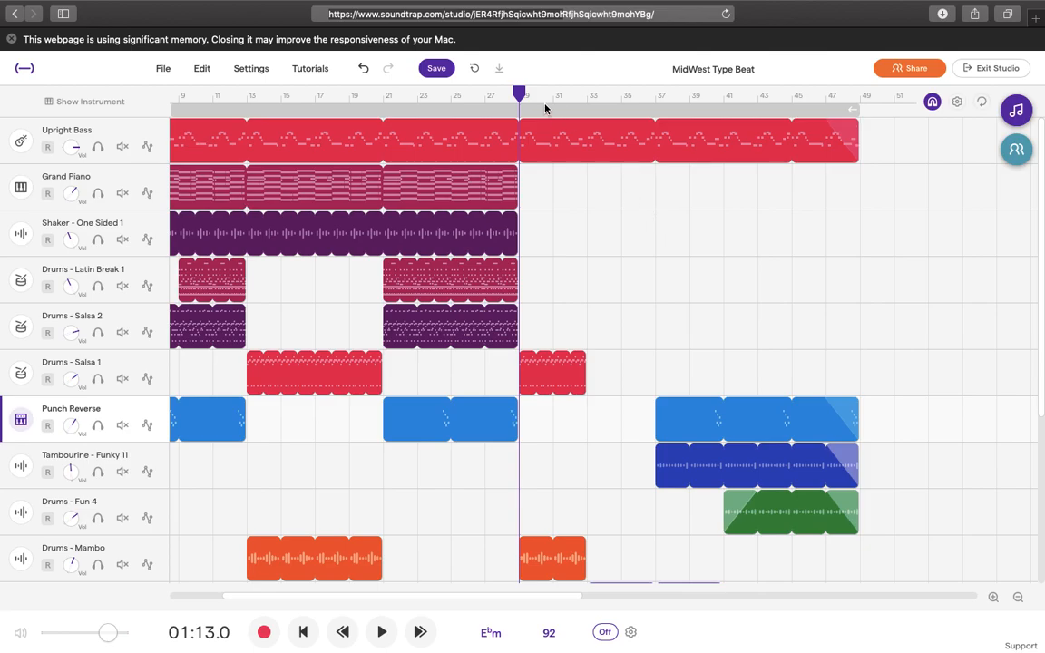
mouse_move(620, 269)
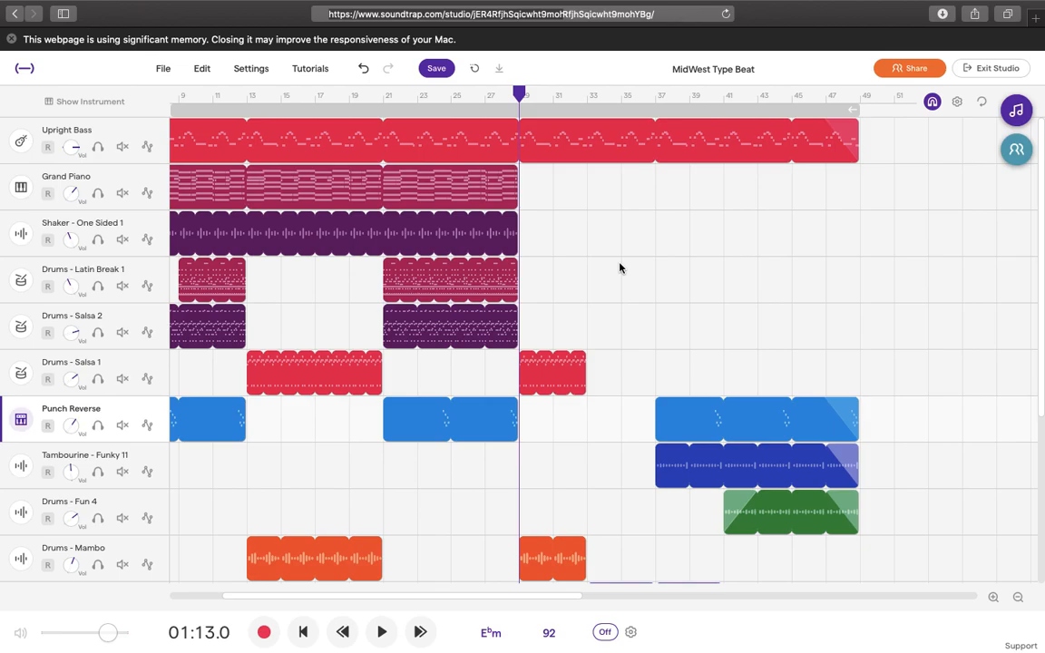
mouse_move(621, 291)
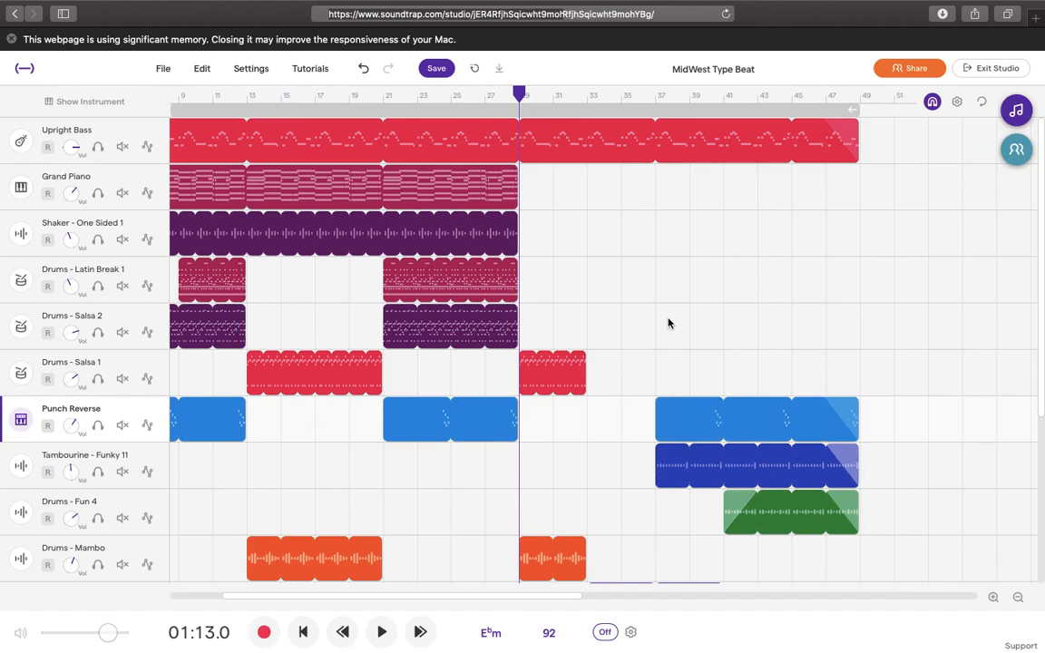
scroll("down", 3)
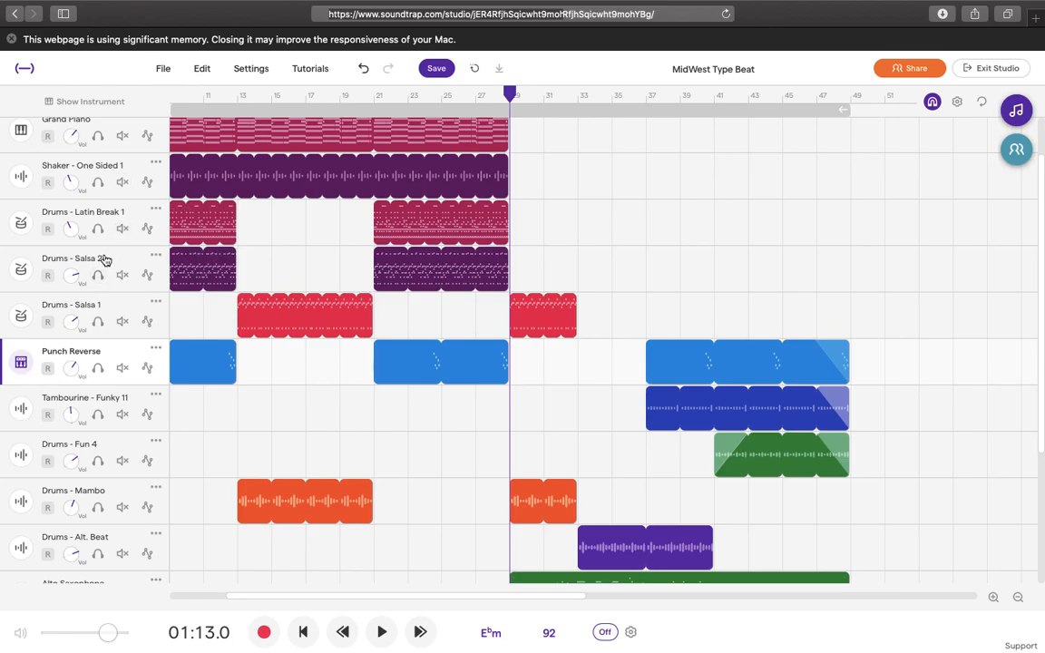
mouse_move(505, 435)
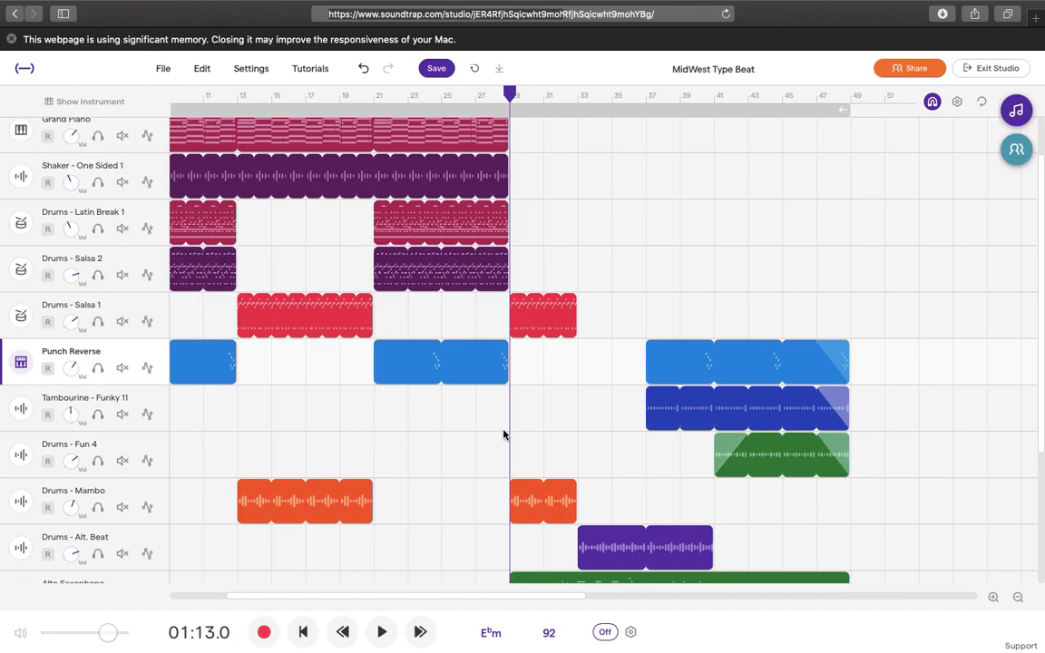
scroll("down", 3)
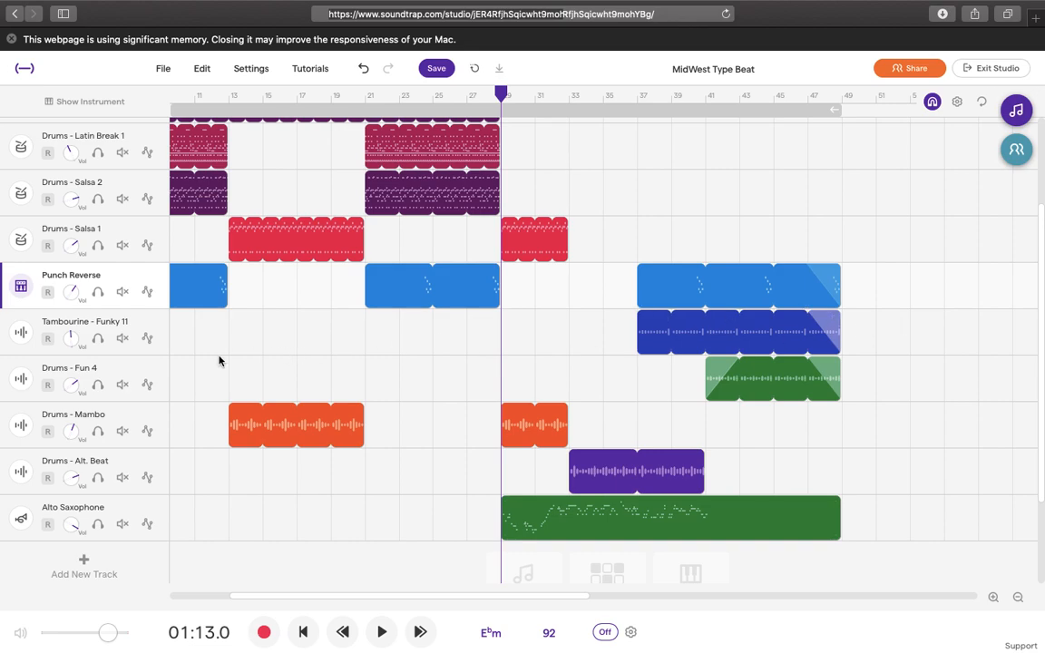
mouse_move(432, 377)
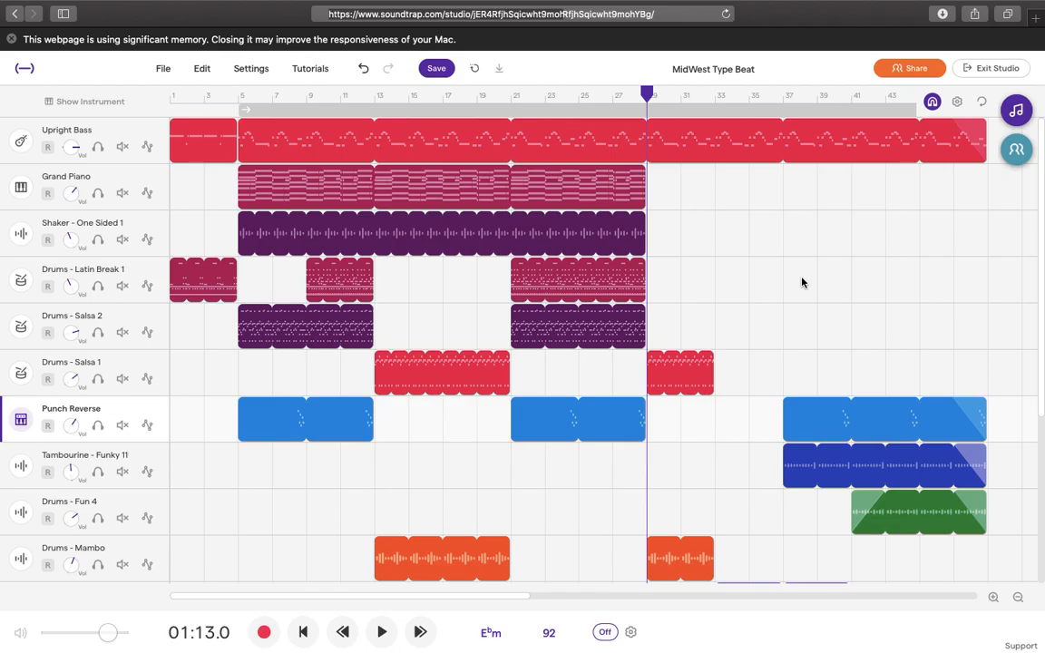
scroll("down", 3)
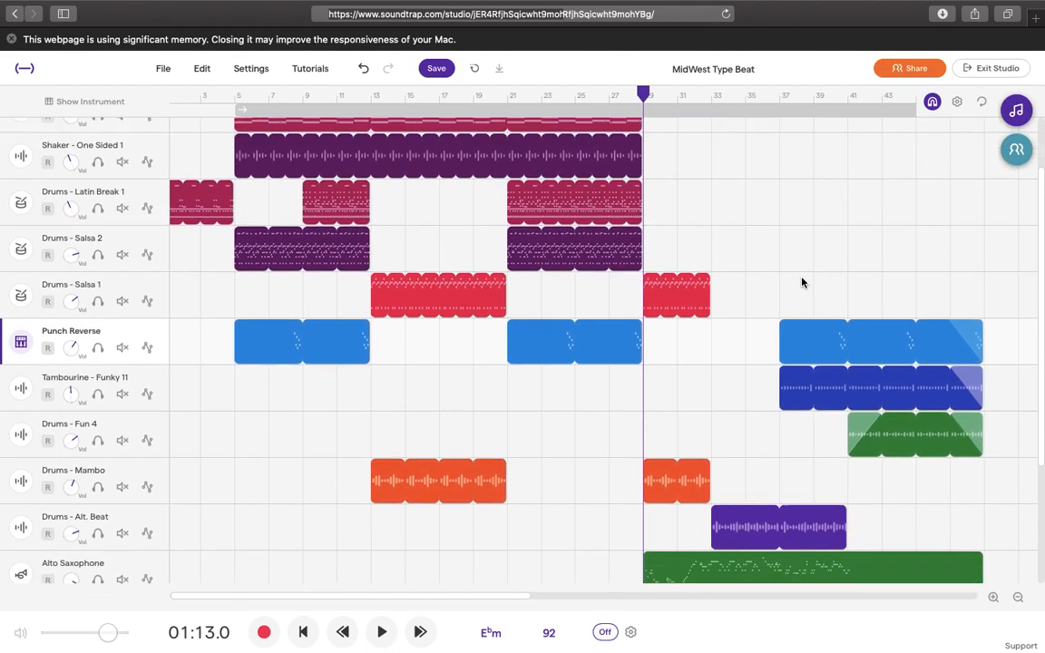
scroll("down", 3)
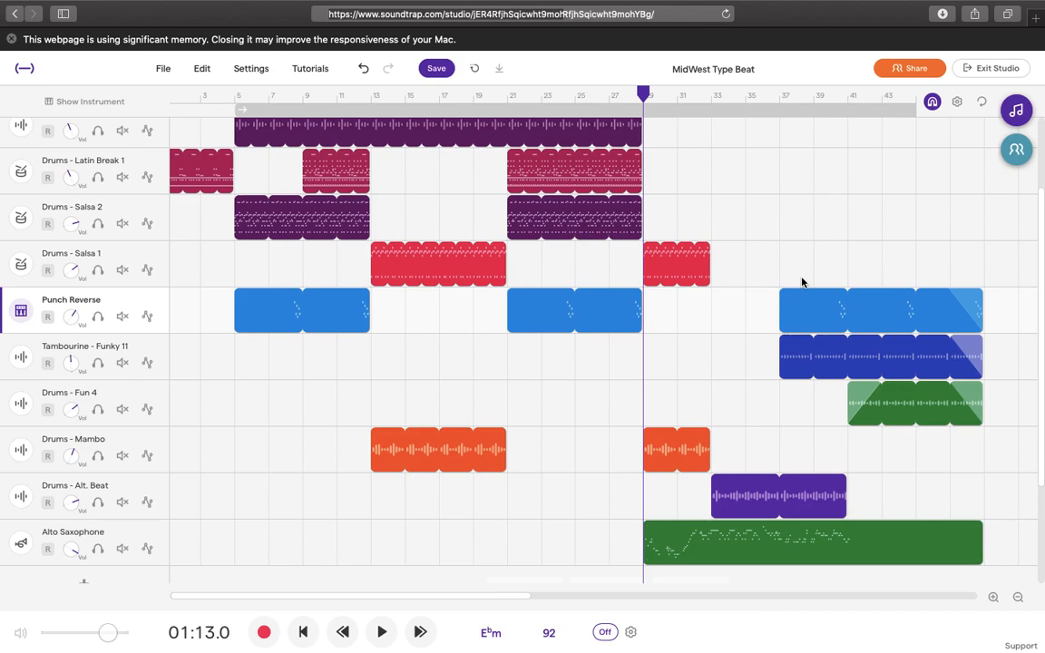
scroll("down", 3)
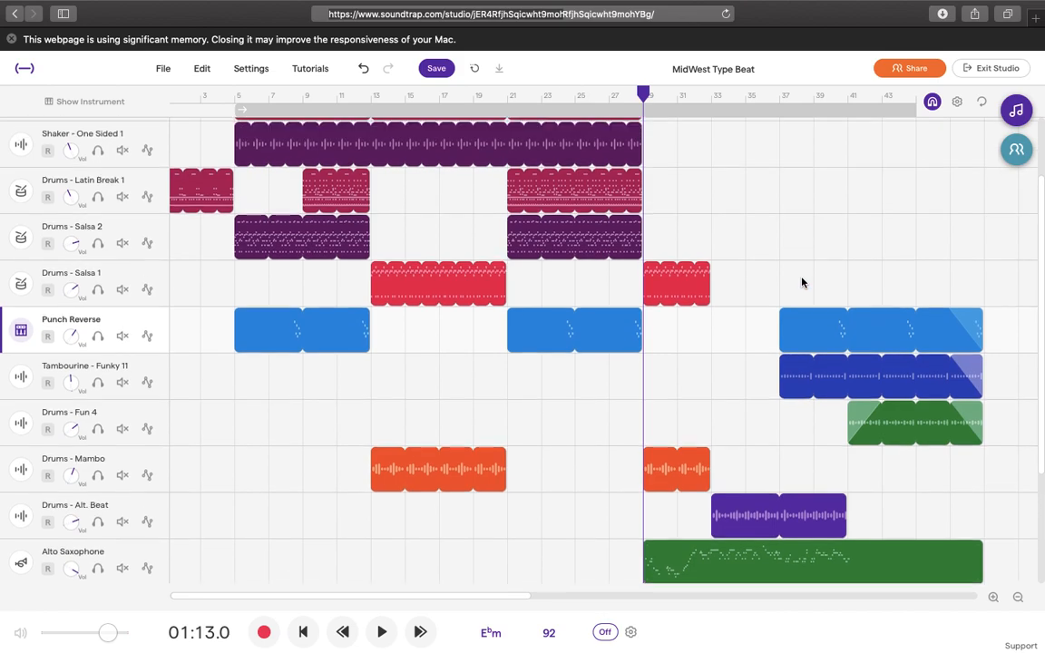